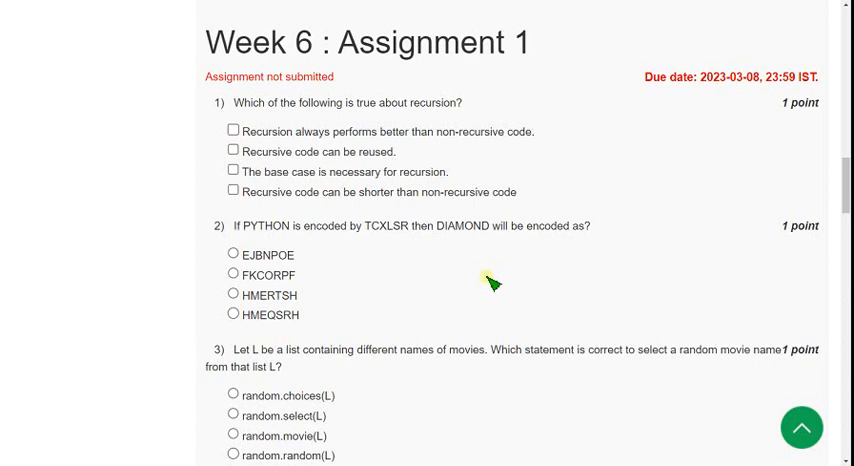
mouse_move(345, 50)
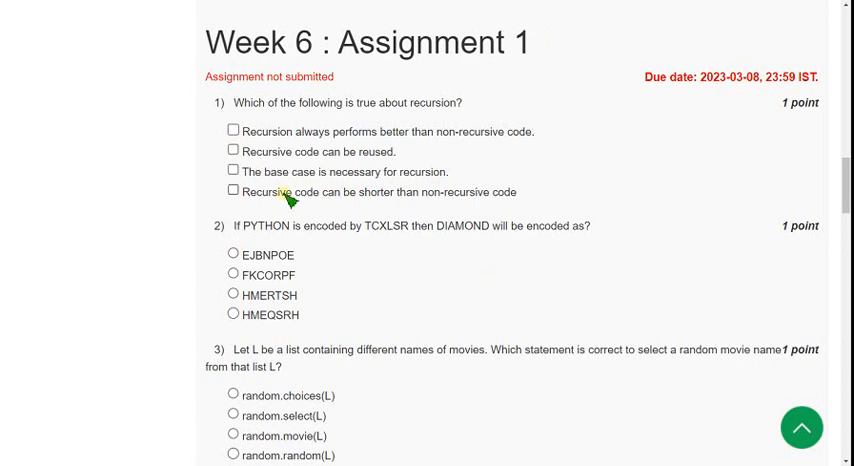
mouse_move(240, 110)
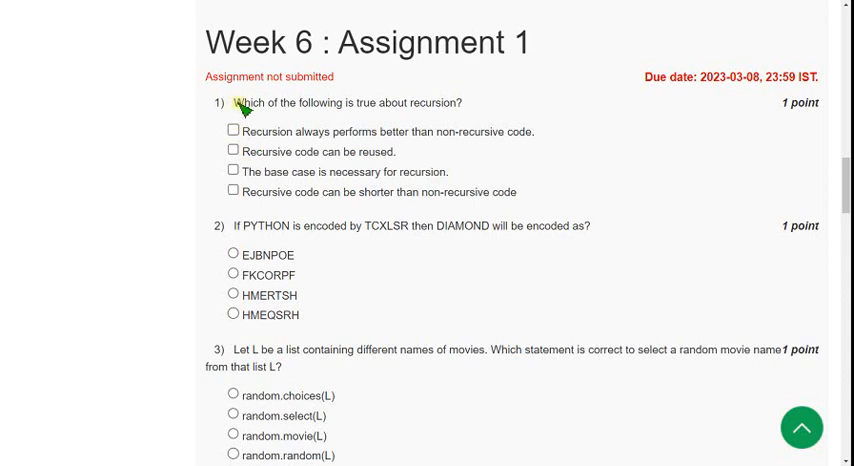
For question 1, tick 'Recursive code can be reused', 'The base case is necessary' and 'Recursive code can be shorter'
left_click_drag(232, 102, 398, 103)
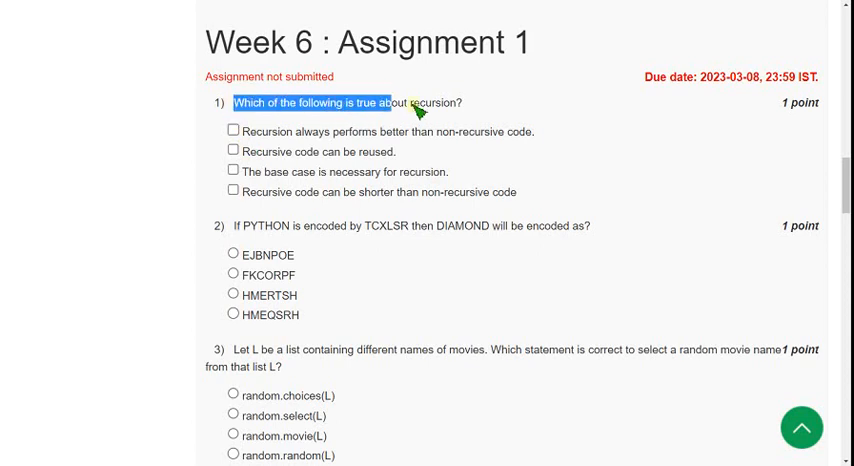
left_click_drag(390, 102, 460, 102)
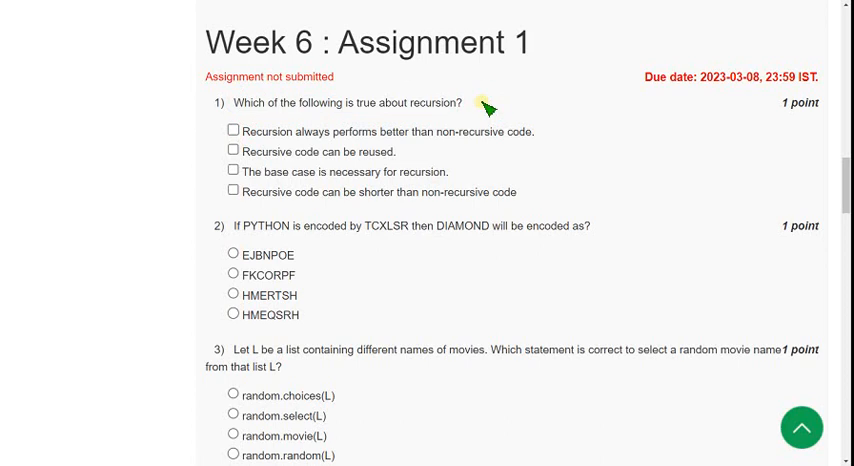
mouse_move(580, 133)
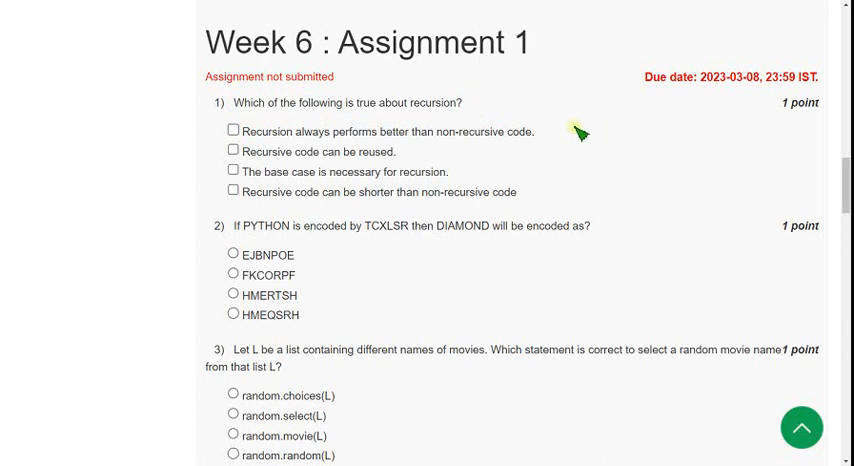
mouse_move(293, 140)
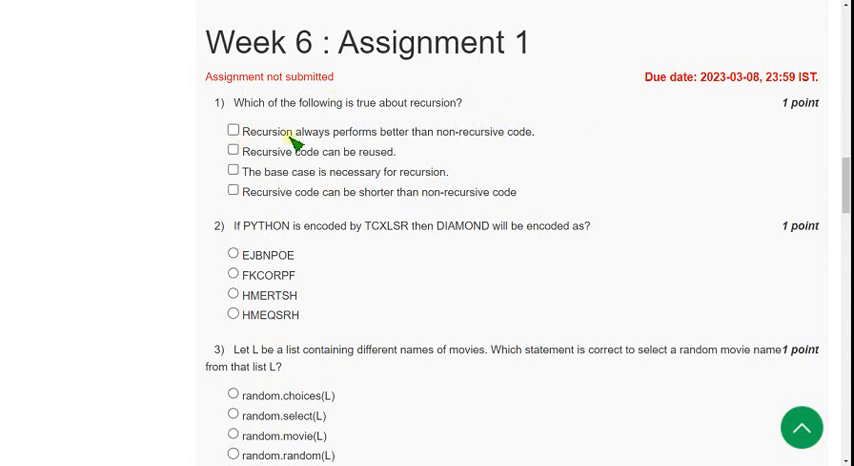
mouse_move(245, 152)
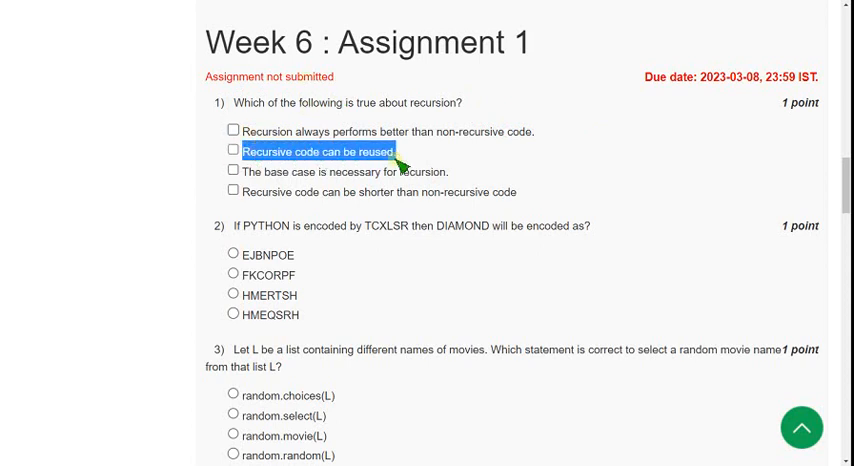
left_click(233, 149)
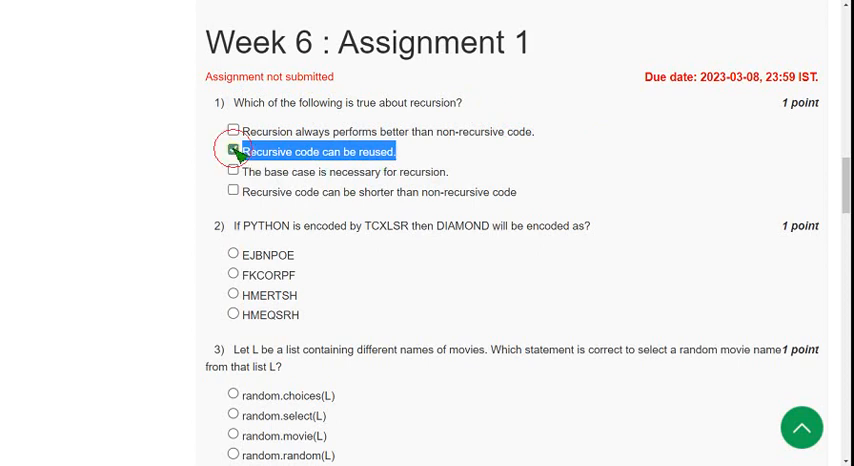
left_click(233, 151)
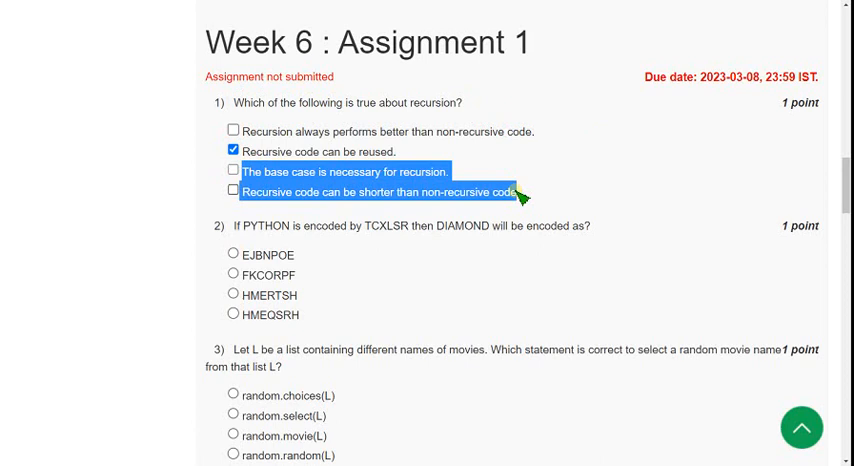
left_click(232, 170)
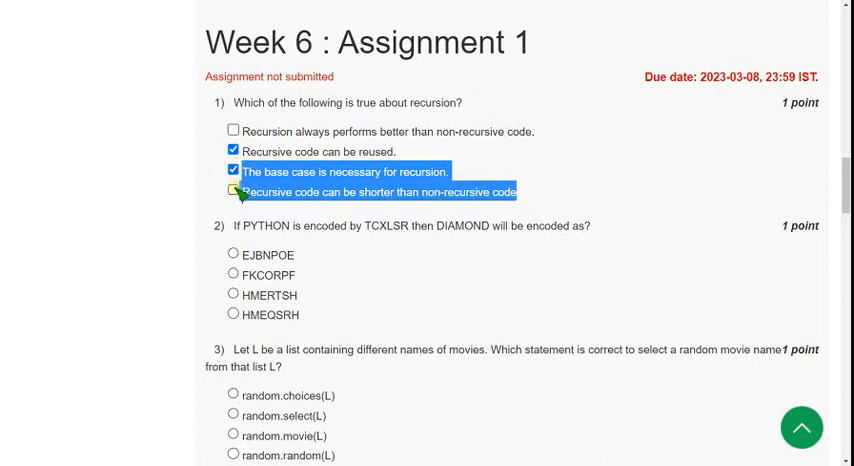
left_click(233, 191)
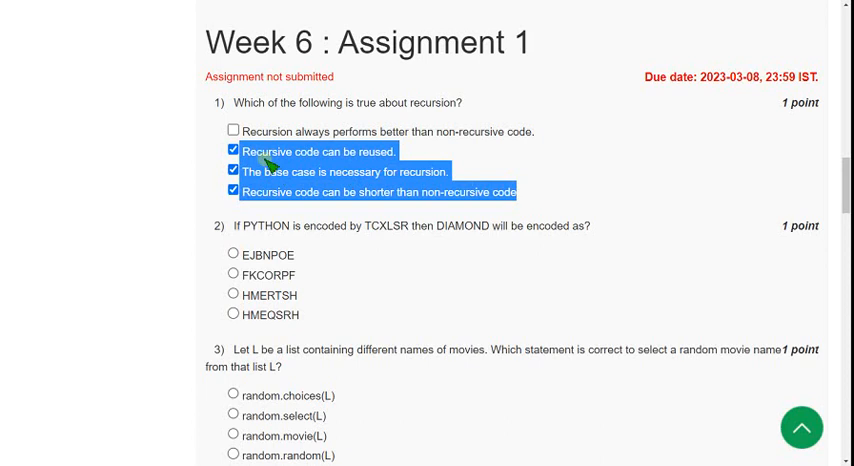
mouse_move(213, 178)
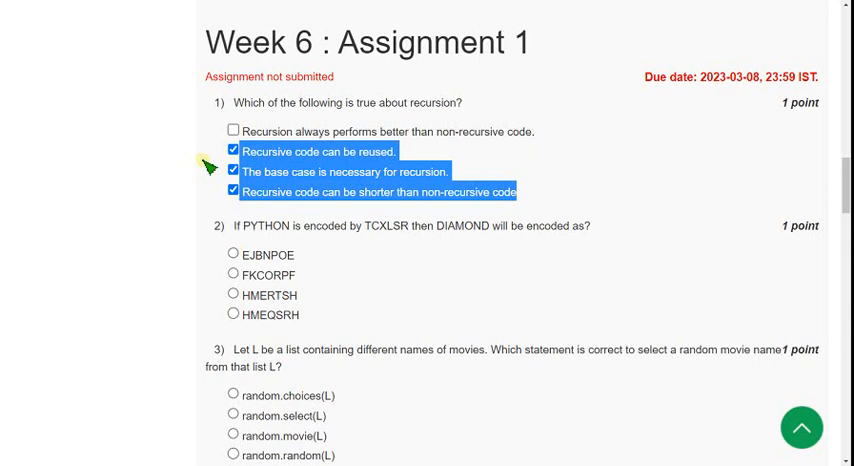
Work out the letter shift for DIAMOND and select HMEQSRH for question 2
scroll("down", 3)
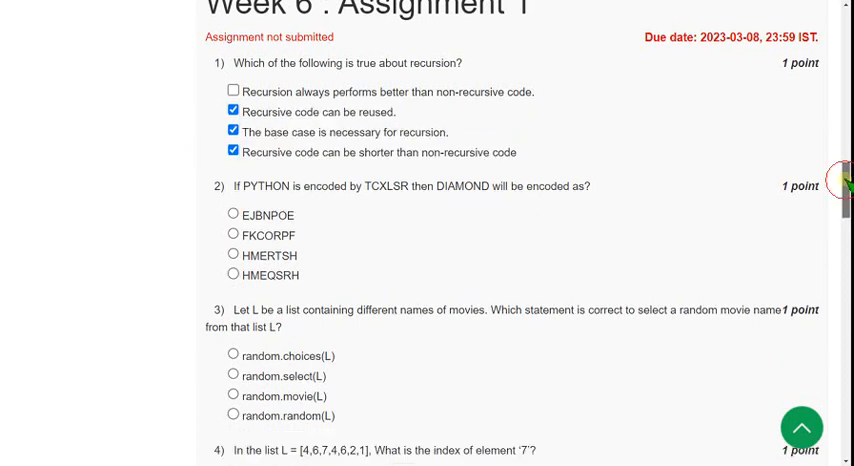
scroll("down", 3)
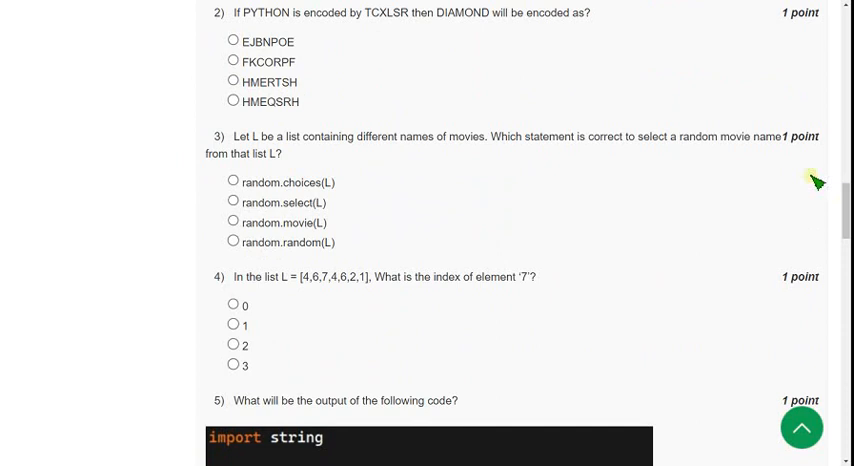
left_click_drag(230, 12, 355, 13)
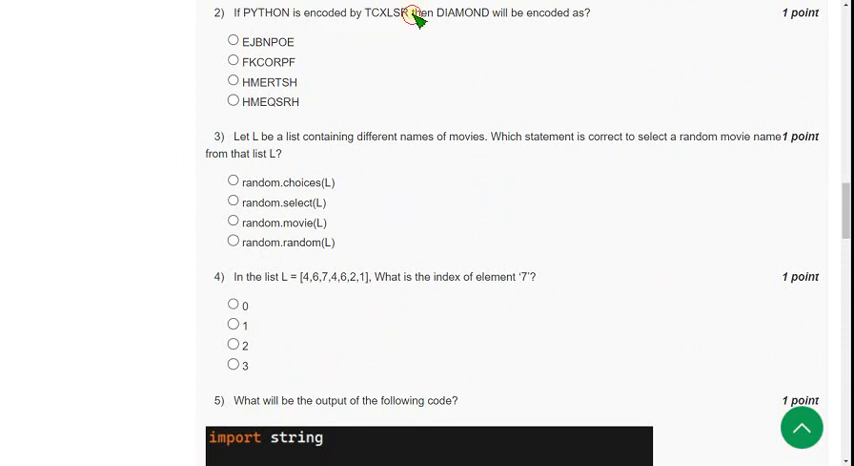
left_click_drag(409, 12, 590, 13)
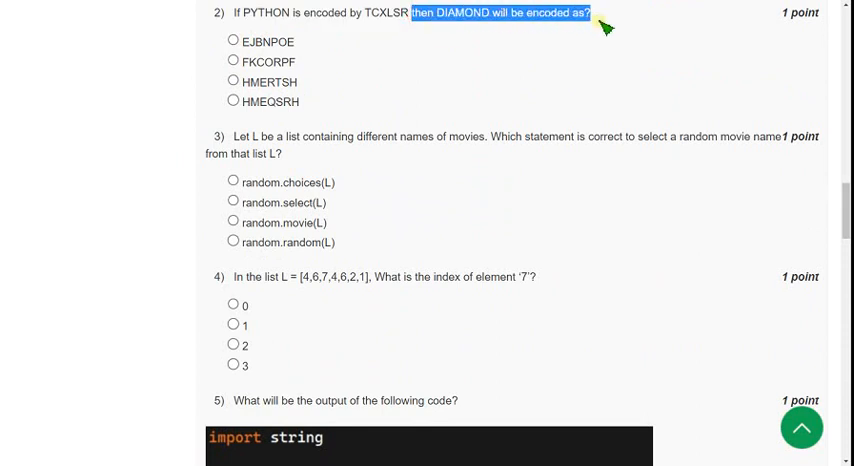
scroll("down", 3)
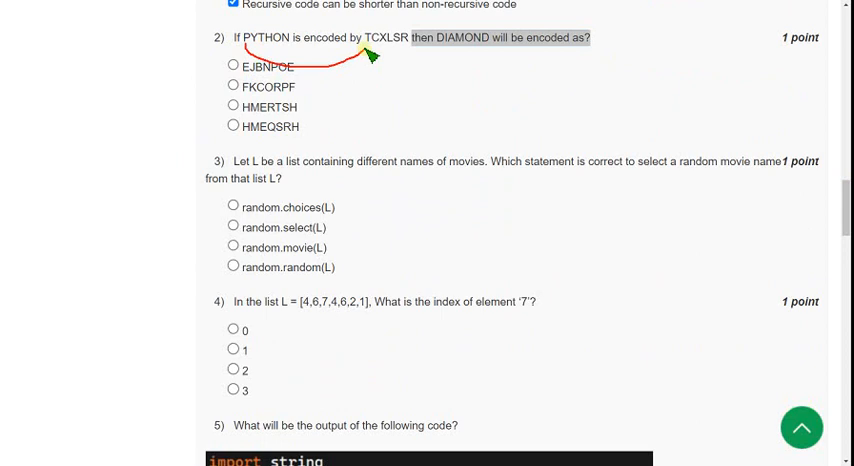
mouse_move(295, 60)
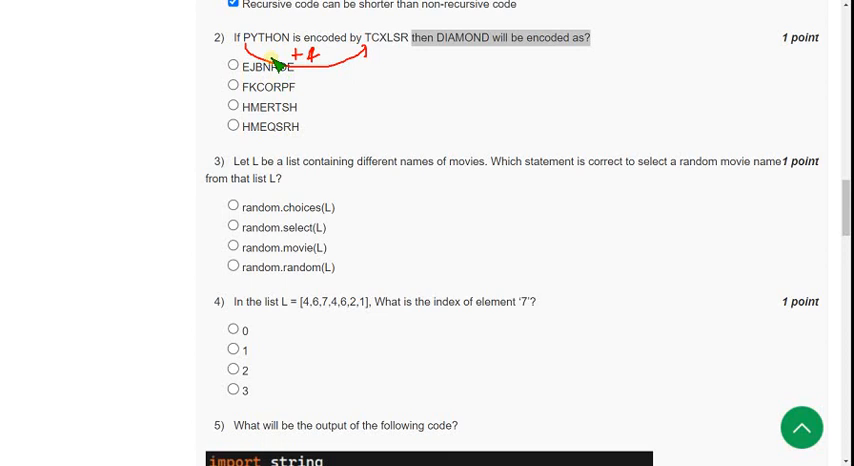
mouse_move(340, 62)
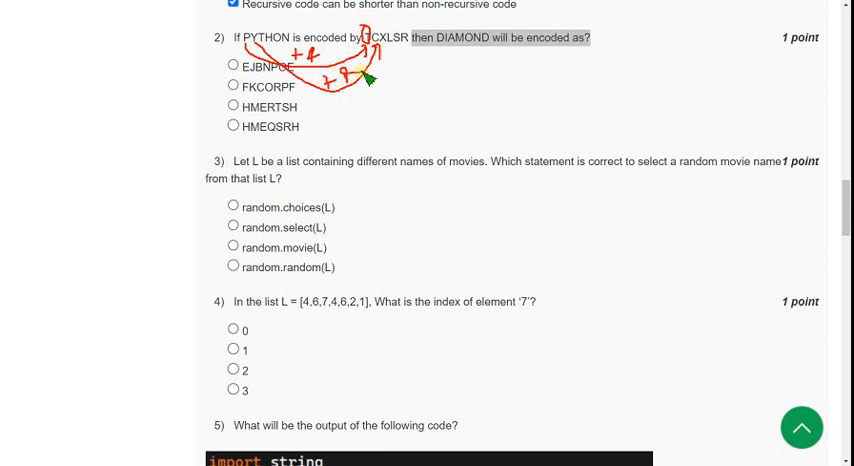
mouse_move(440, 66)
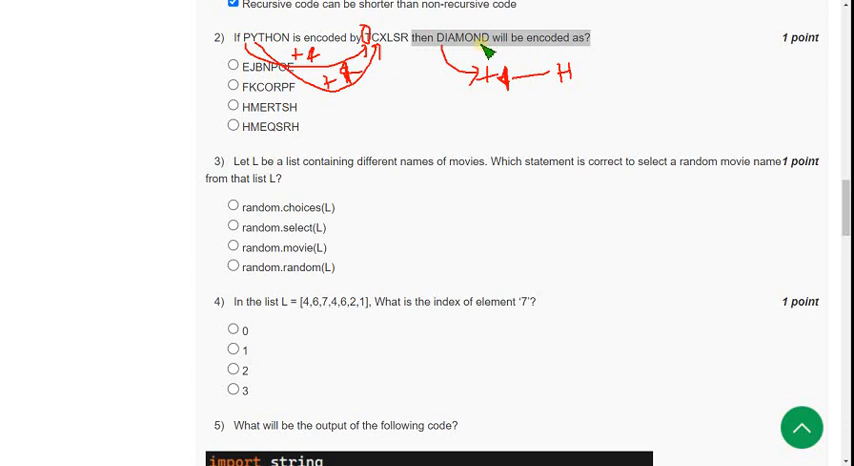
mouse_move(480, 28)
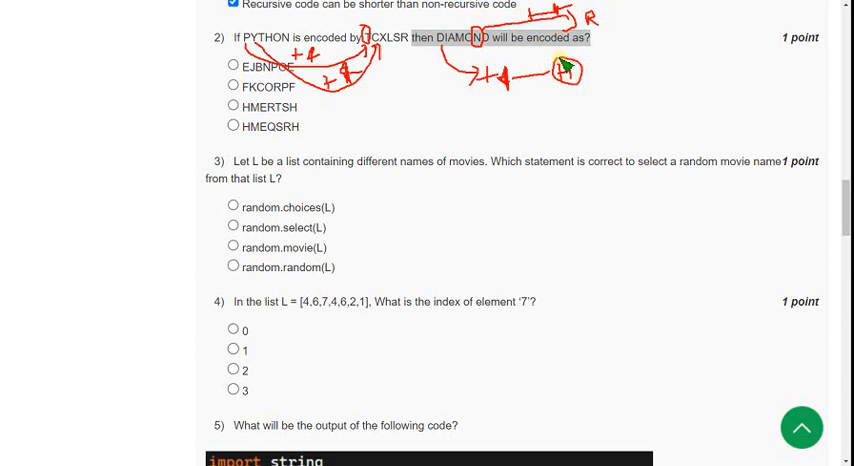
mouse_move(262, 141)
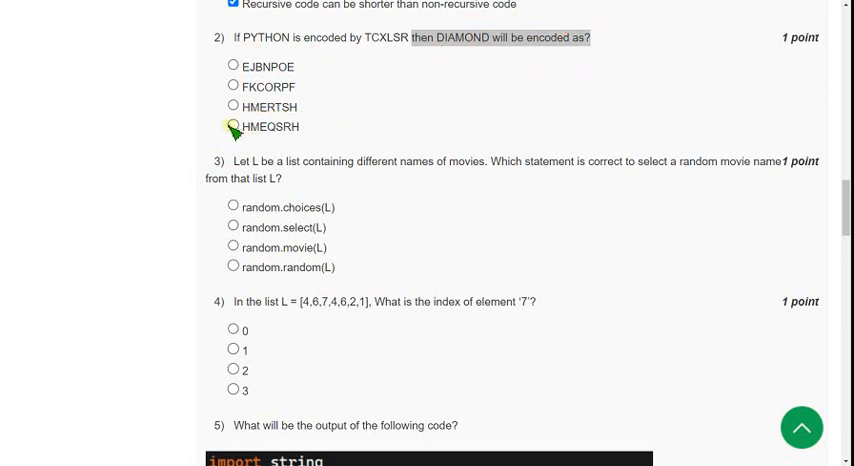
left_click(233, 126)
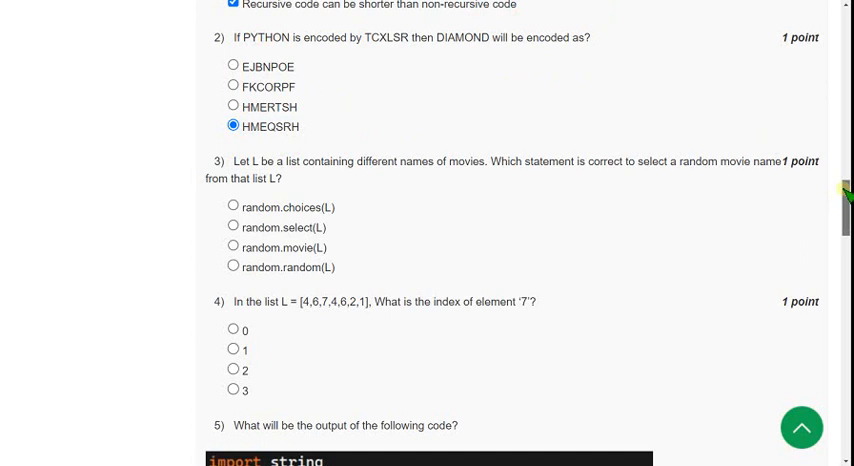
Read question 3 on picking a random movie name and select random.choices(L)
scroll("down", 3)
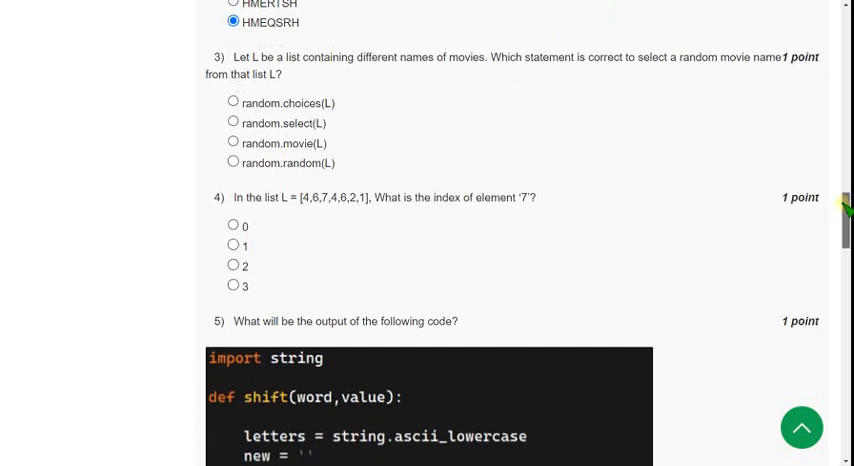
scroll("down", 3)
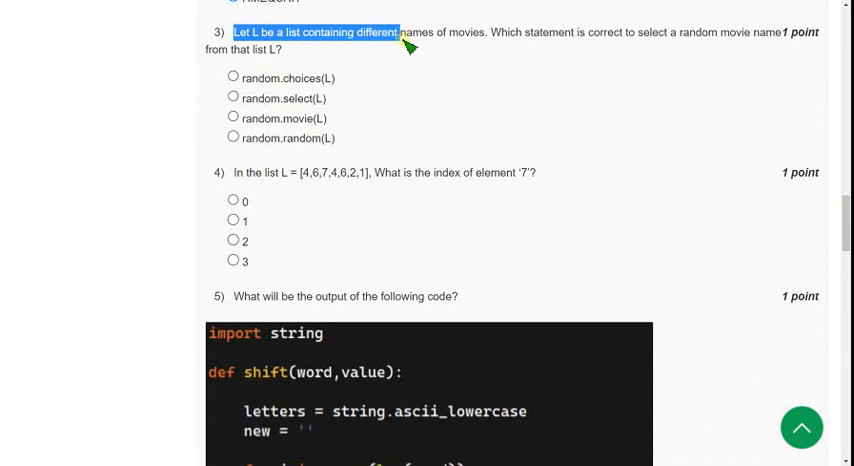
left_click_drag(405, 32, 540, 32)
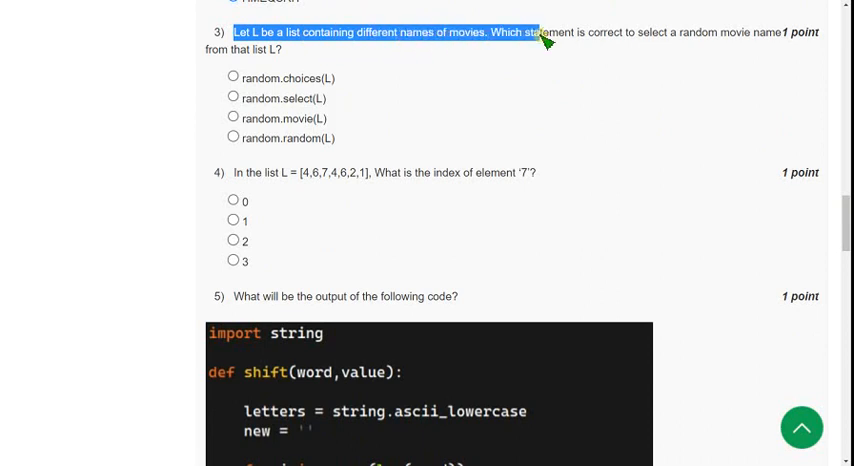
left_click_drag(543, 32, 770, 32)
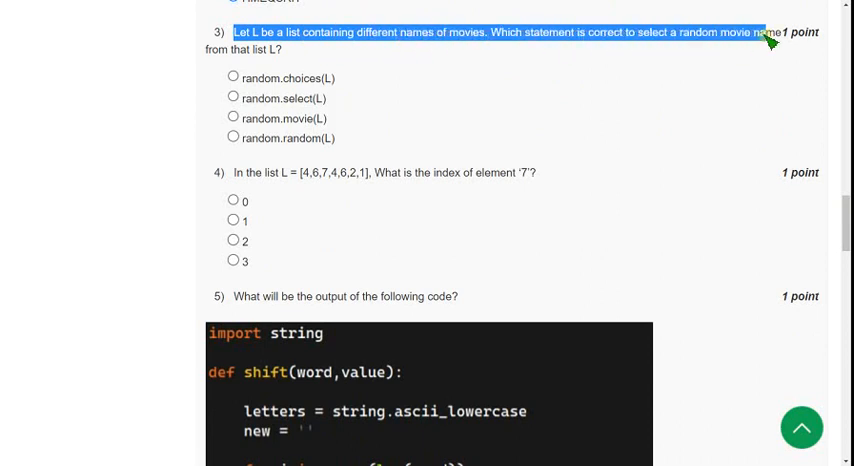
left_click_drag(770, 32, 285, 49)
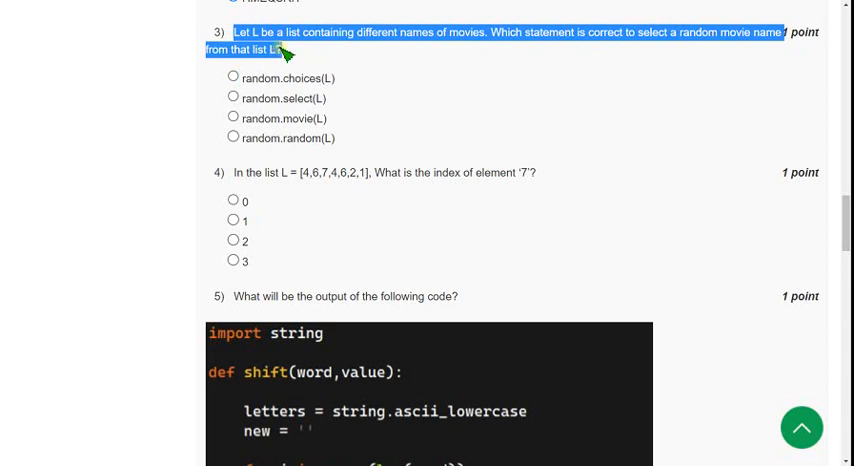
mouse_move(383, 98)
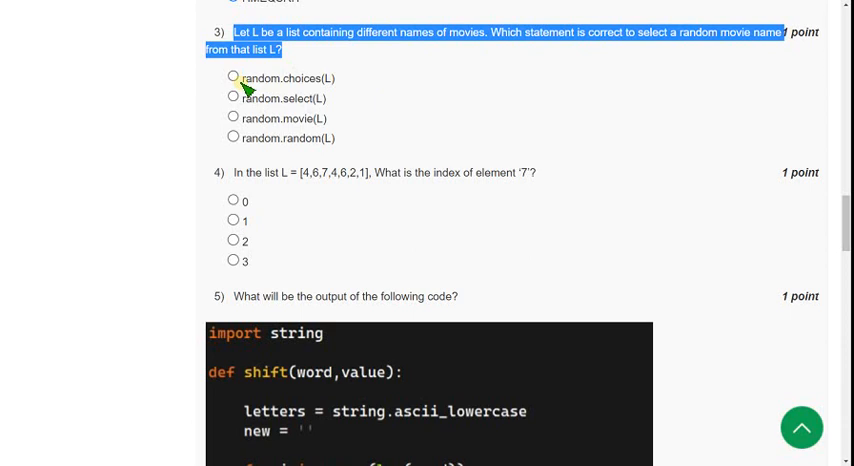
double_click(259, 78)
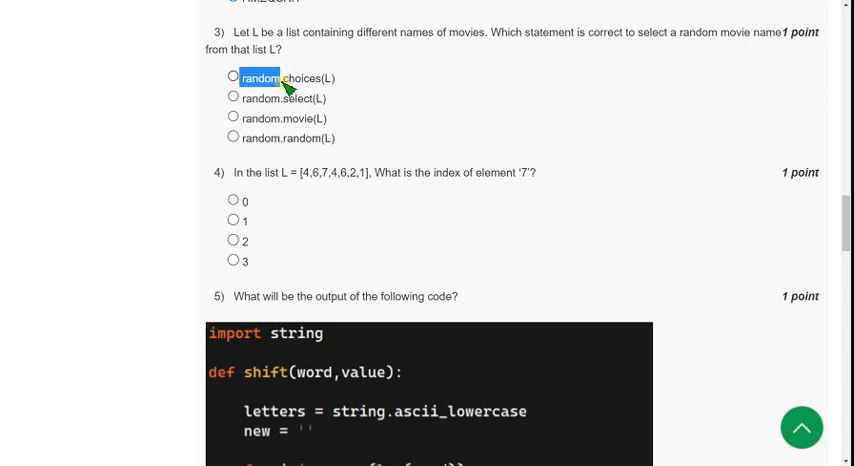
left_click_drag(260, 78, 330, 78)
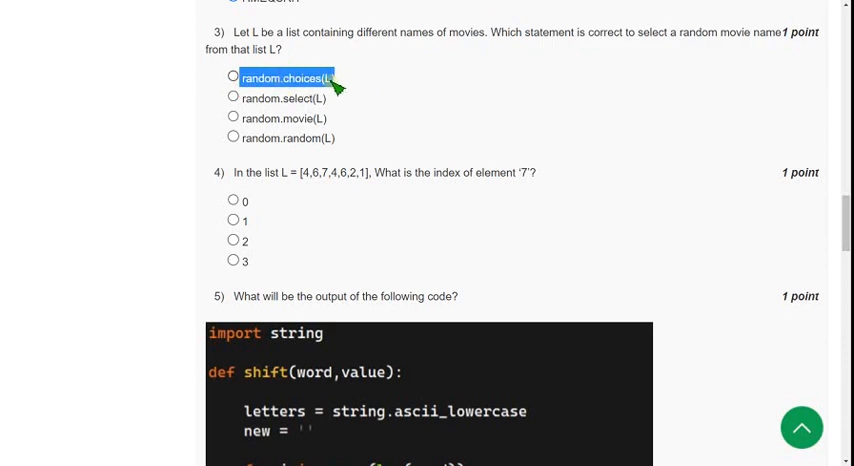
left_click(233, 77)
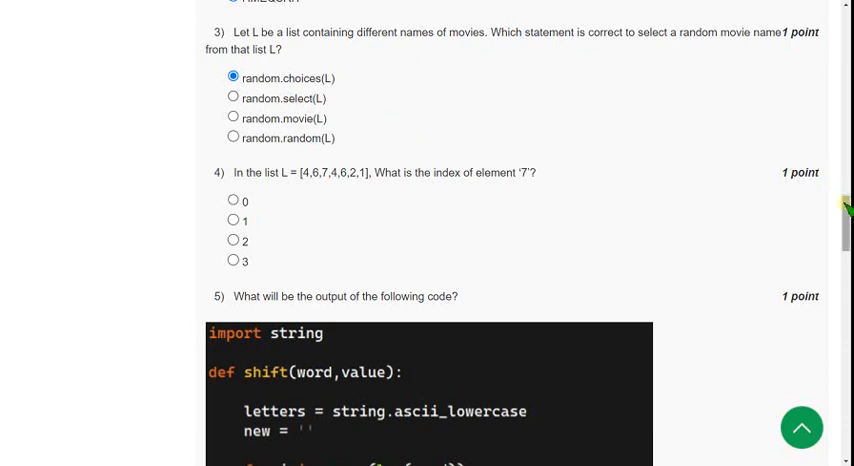
Select 2 as the index of element 7 in question 4
scroll("down", 3)
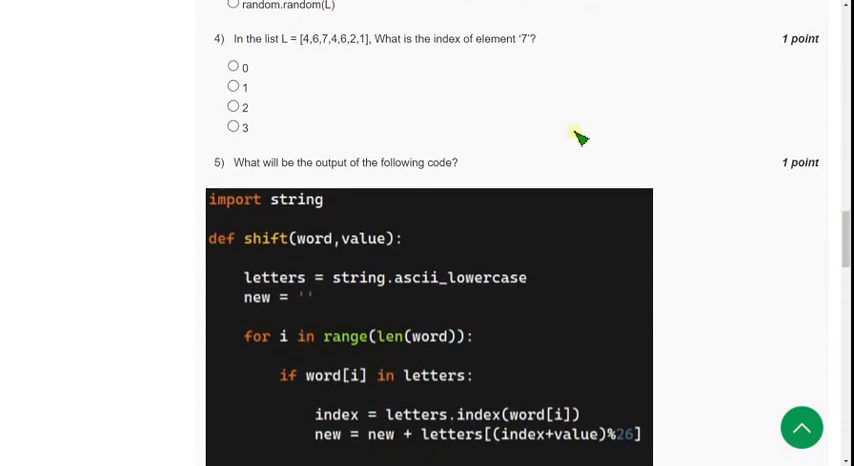
double_click(257, 38)
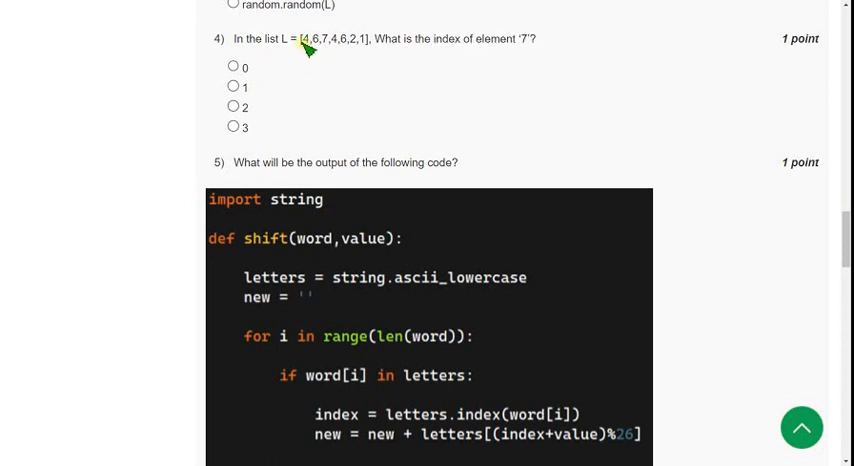
mouse_move(306, 57)
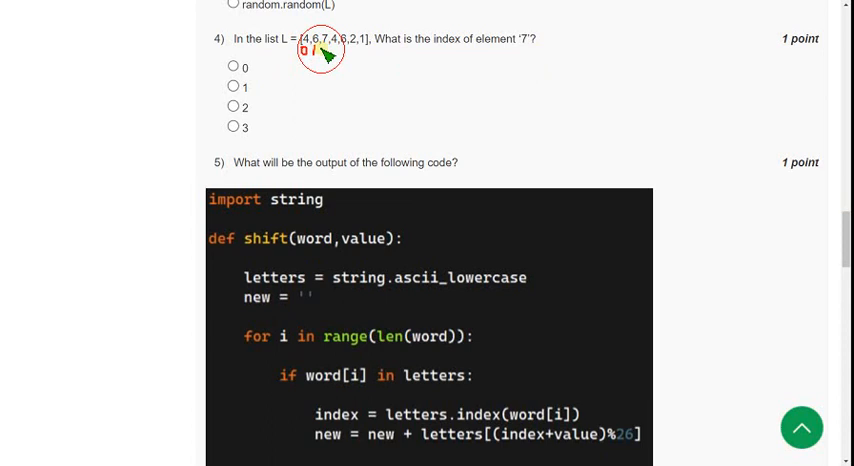
mouse_move(320, 95)
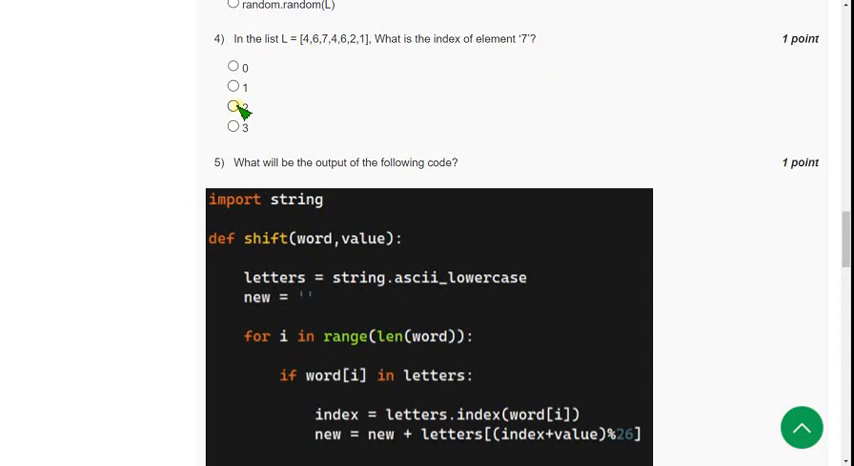
left_click(233, 106)
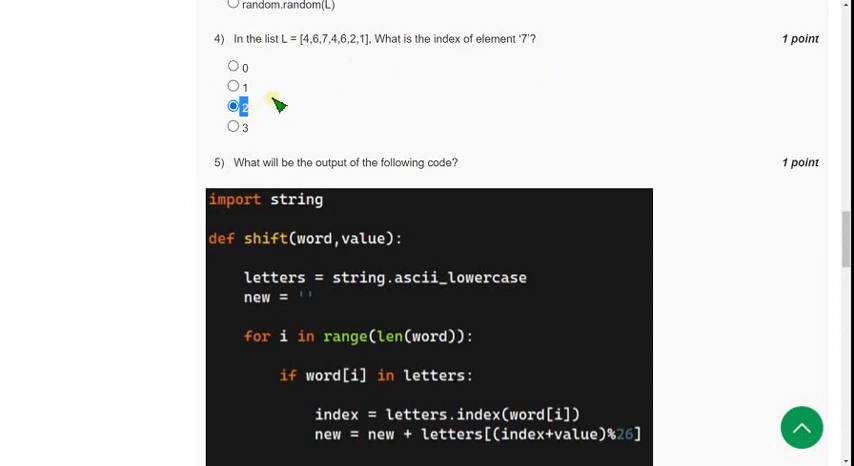
left_click(233, 107)
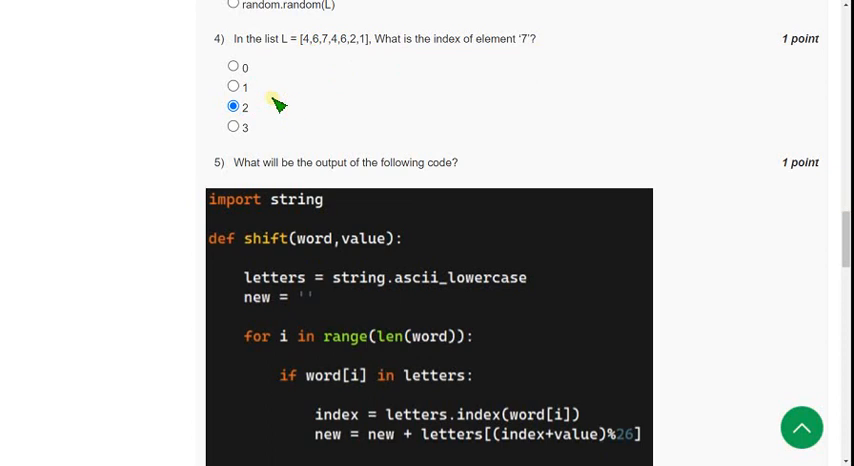
mouse_move(781, 203)
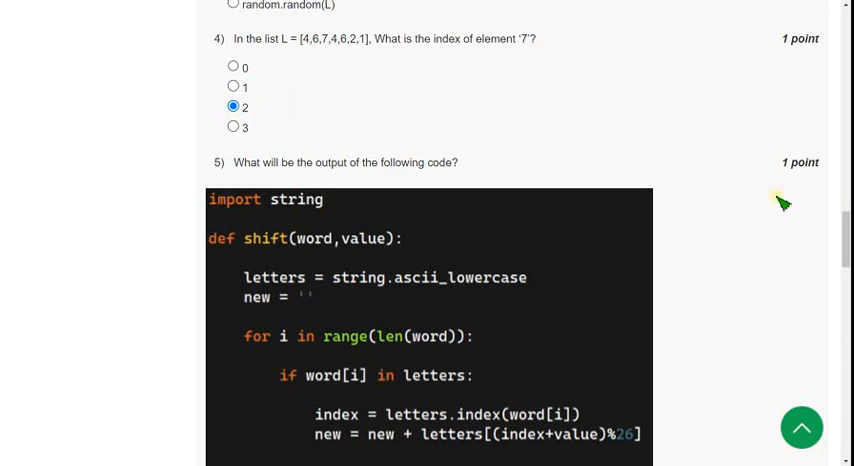
mouse_move(840, 233)
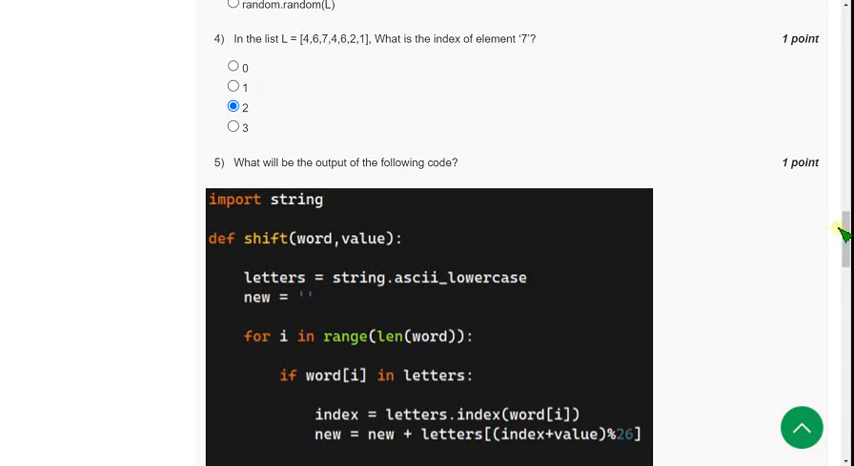
Review the shift() code and choose 'Shift every letter in a given word by value' for question 5
scroll("down", 3)
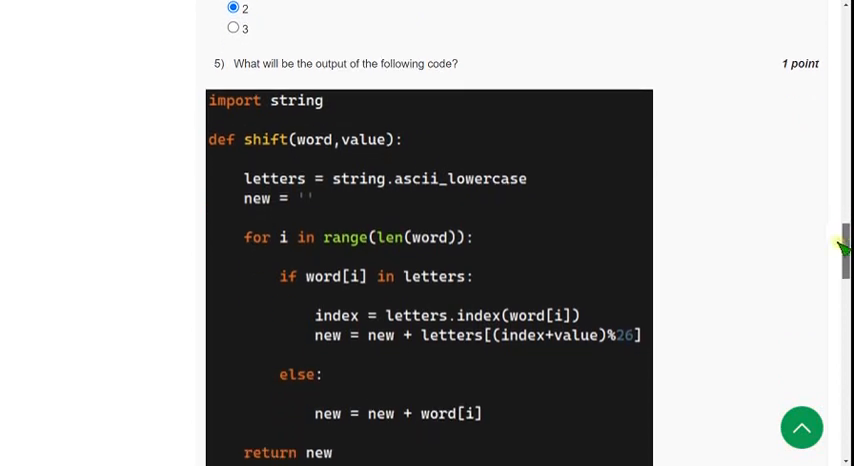
scroll("down", 3)
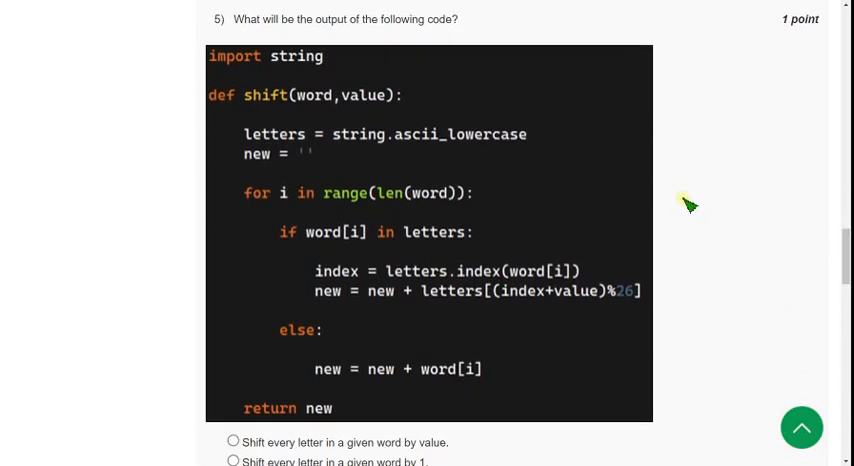
left_click_drag(234, 19, 425, 19)
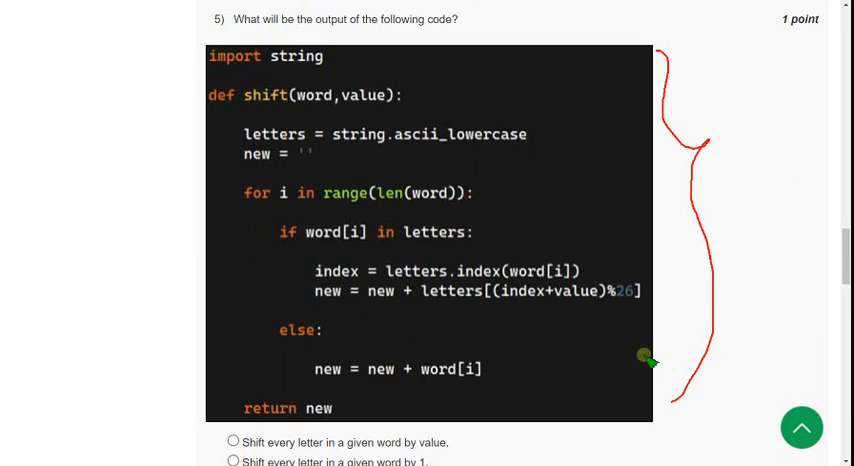
mouse_move(415, 333)
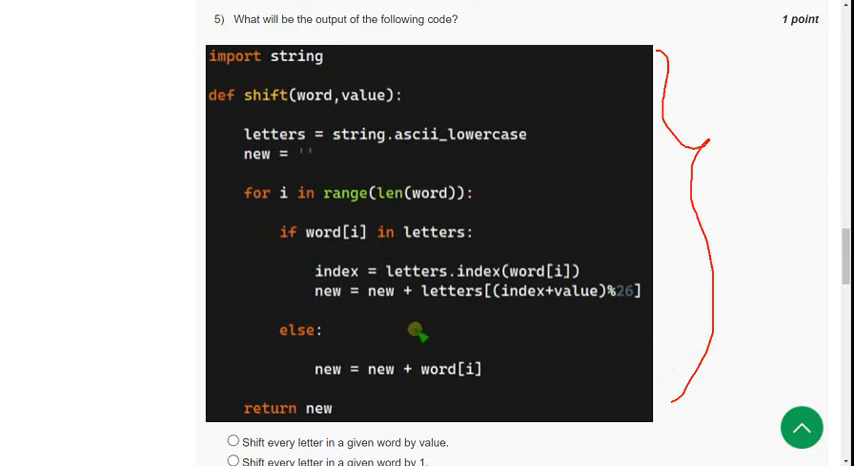
mouse_move(786, 225)
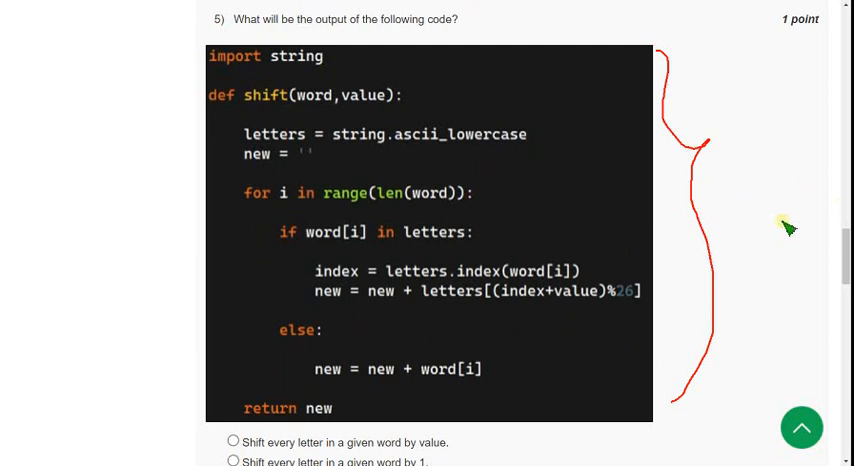
mouse_move(722, 186)
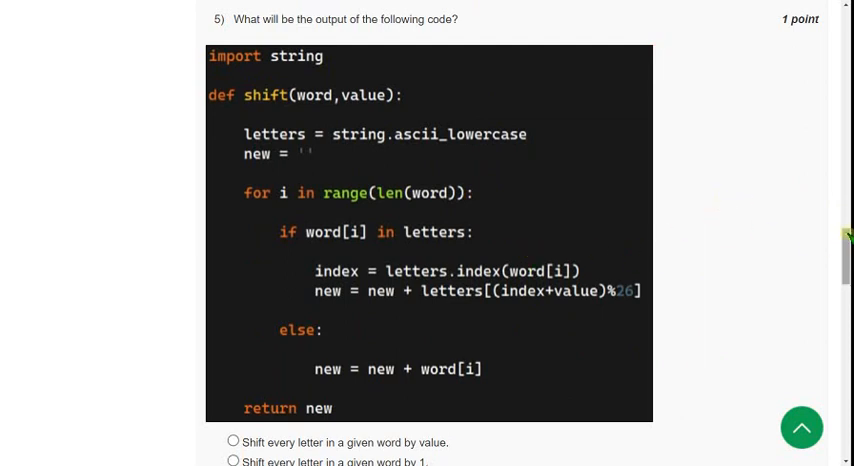
scroll("down", 3)
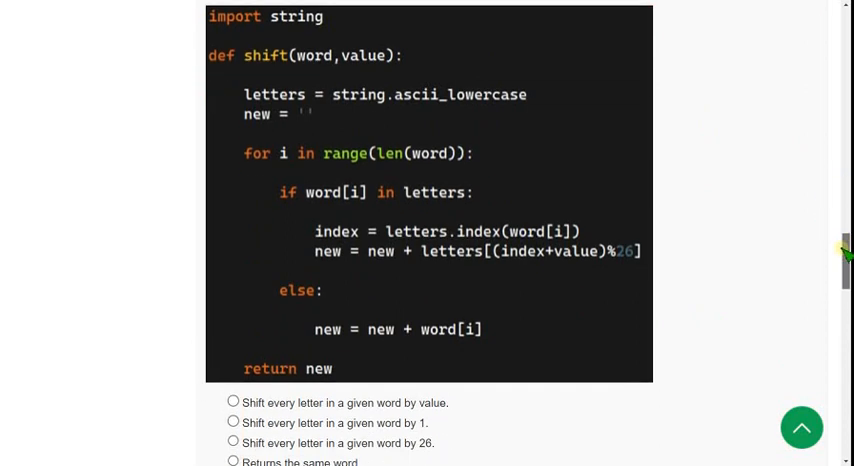
scroll("down", 3)
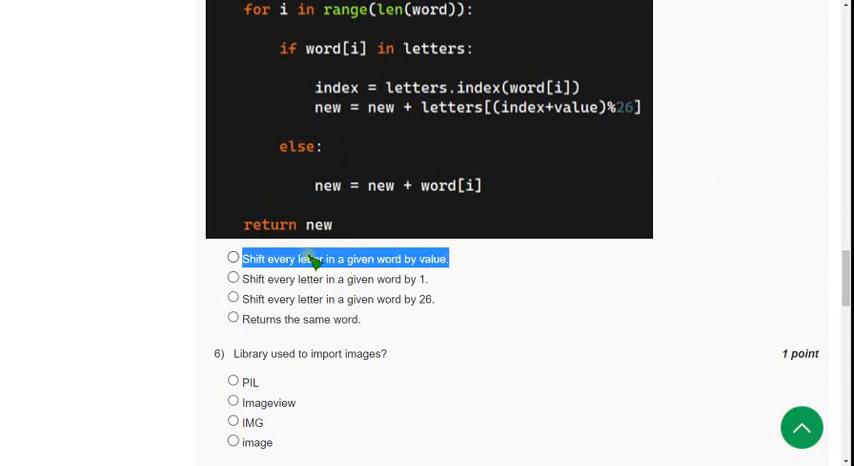
left_click(233, 258)
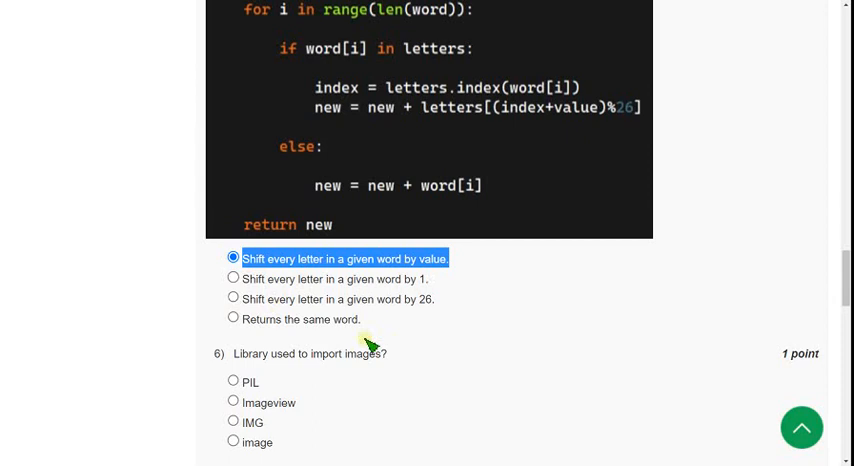
scroll("down", 3)
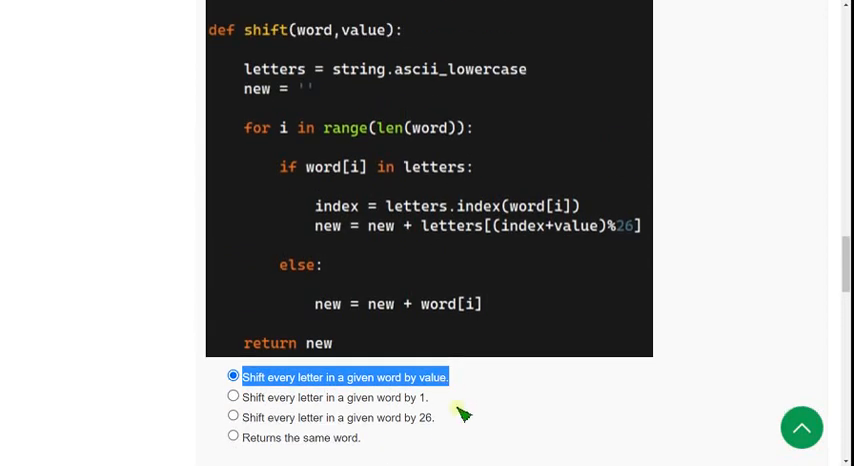
mouse_move(463, 410)
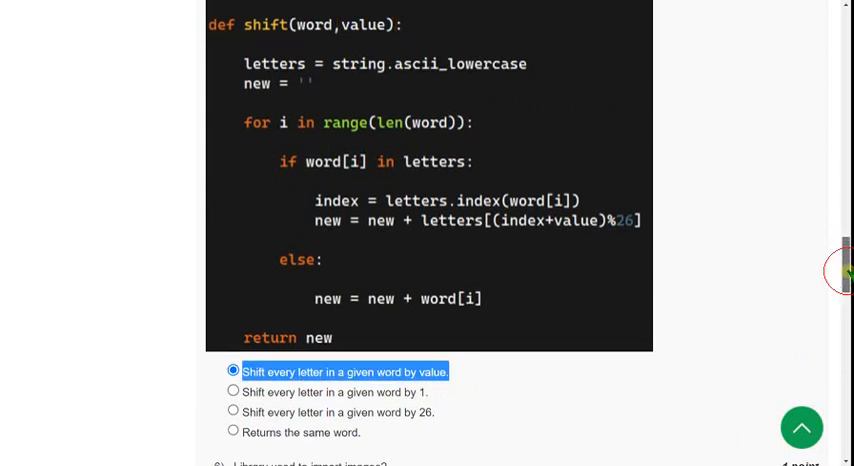
scroll("down", 3)
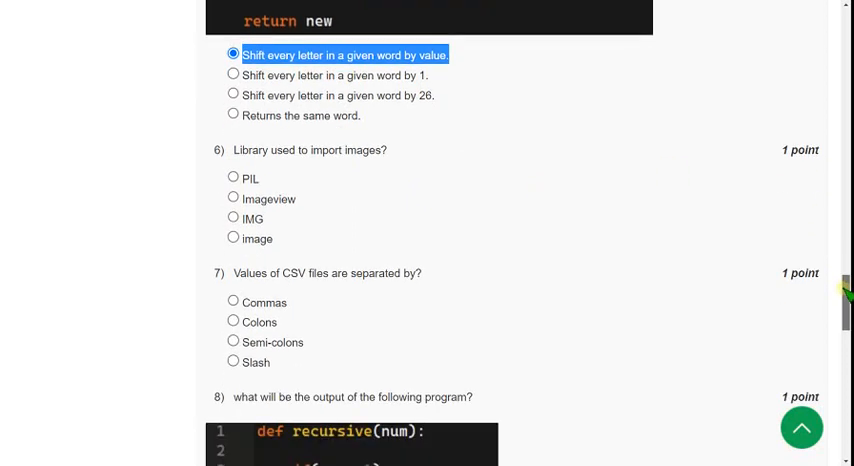
Choose PIL as the image-import library for question 6
scroll("down", 3)
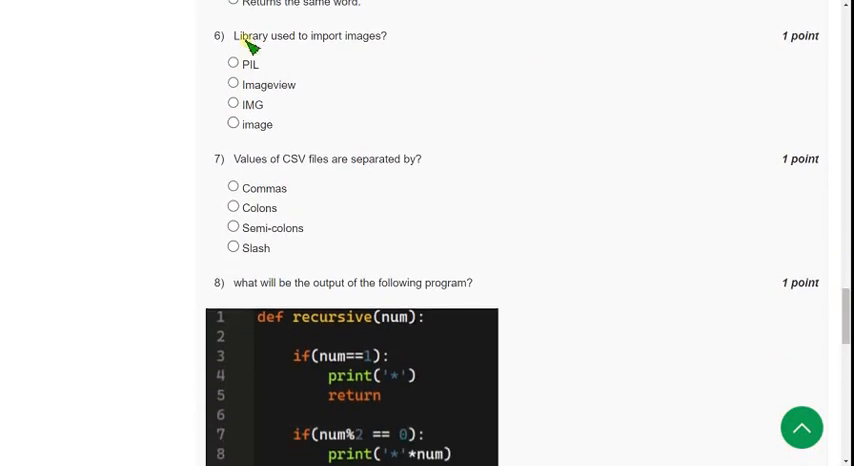
left_click_drag(232, 36, 340, 36)
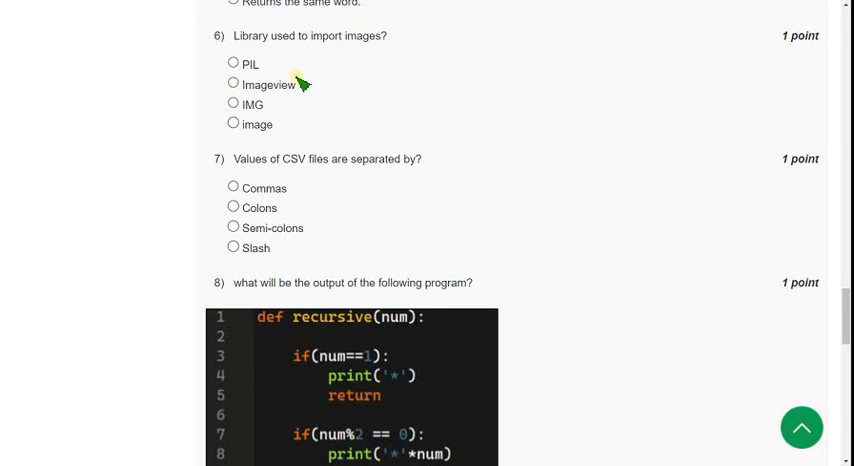
double_click(250, 64)
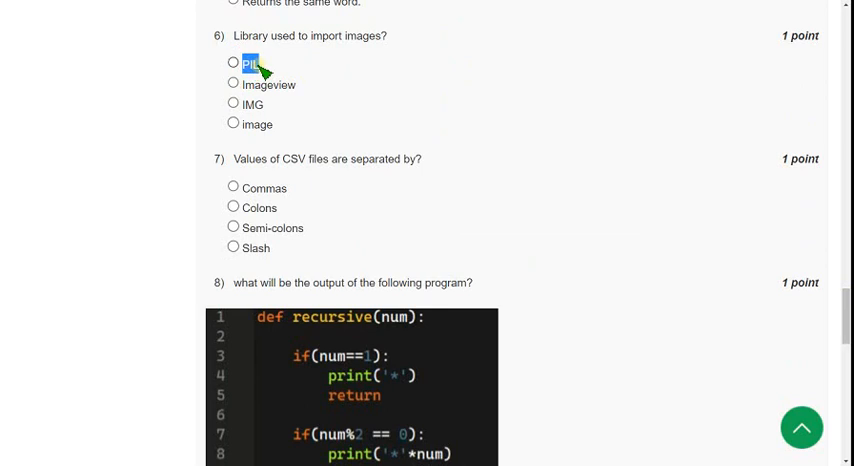
left_click(233, 63)
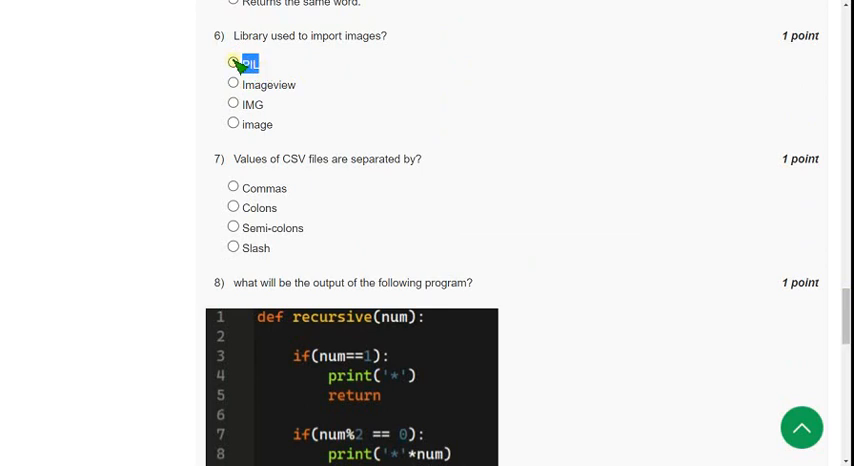
left_click(233, 63)
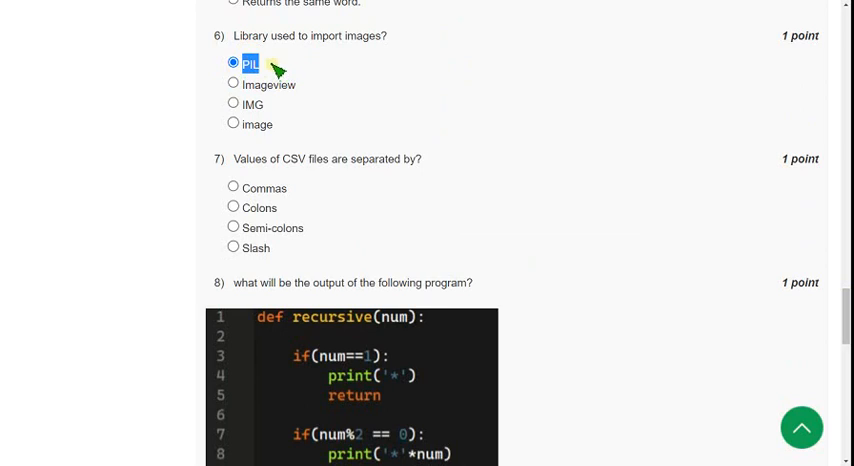
mouse_move(290, 108)
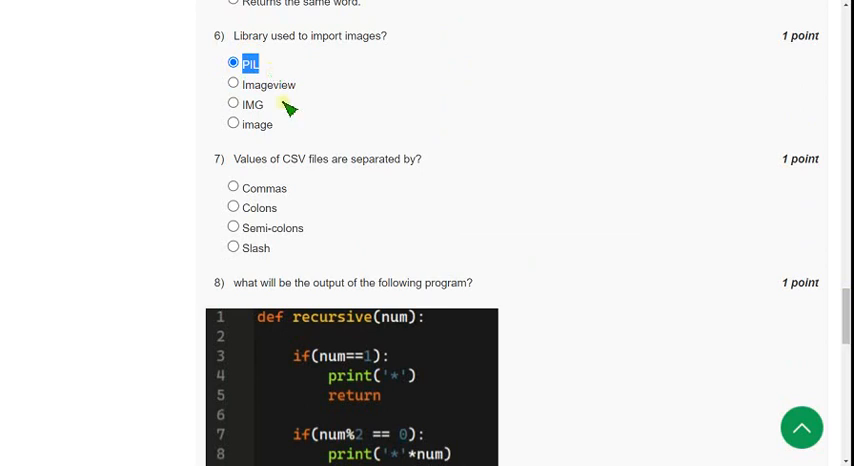
mouse_move(730, 199)
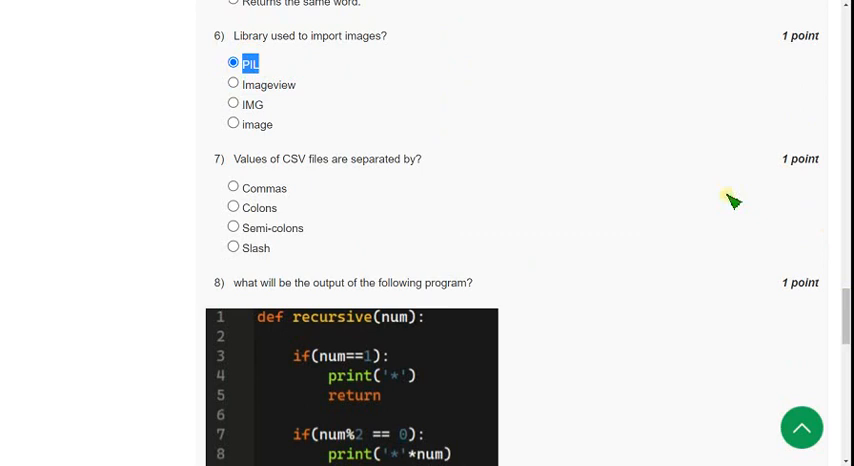
mouse_move(608, 103)
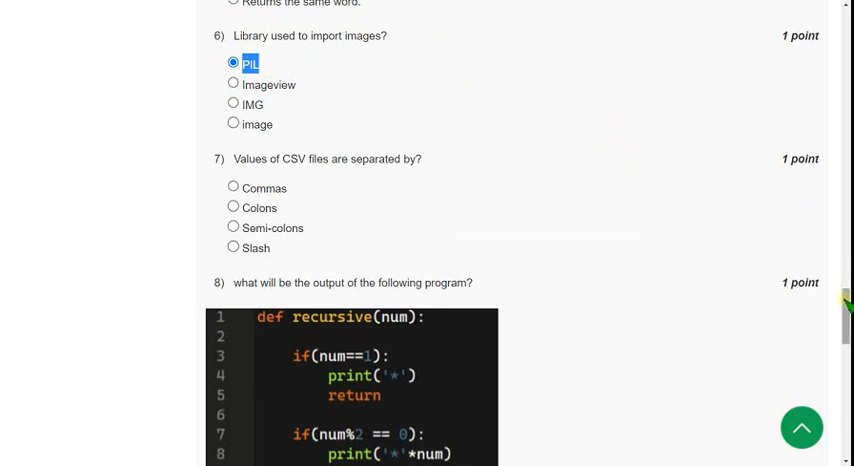
Choose Commas as the CSV value separator for question 7
scroll("down", 3)
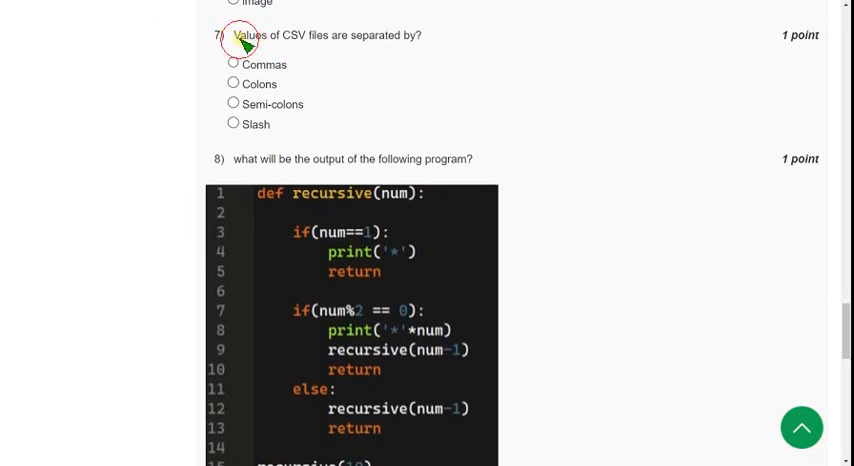
left_click_drag(232, 35, 405, 35)
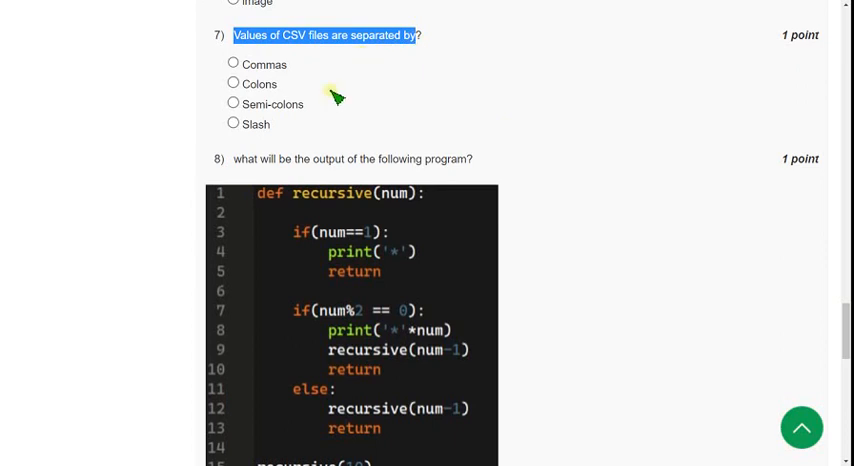
left_click(328, 78)
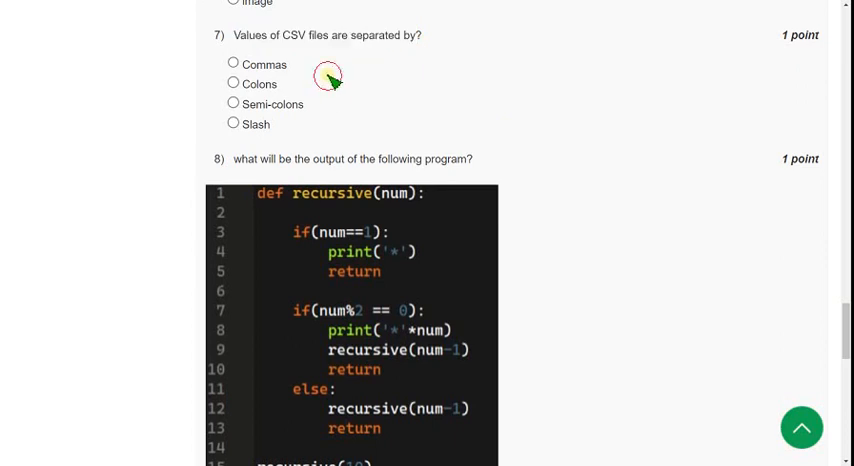
double_click(294, 35)
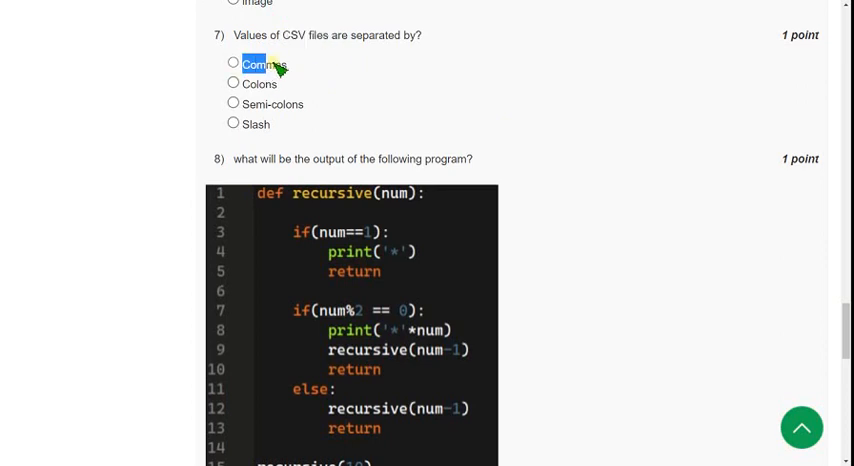
left_click(233, 64)
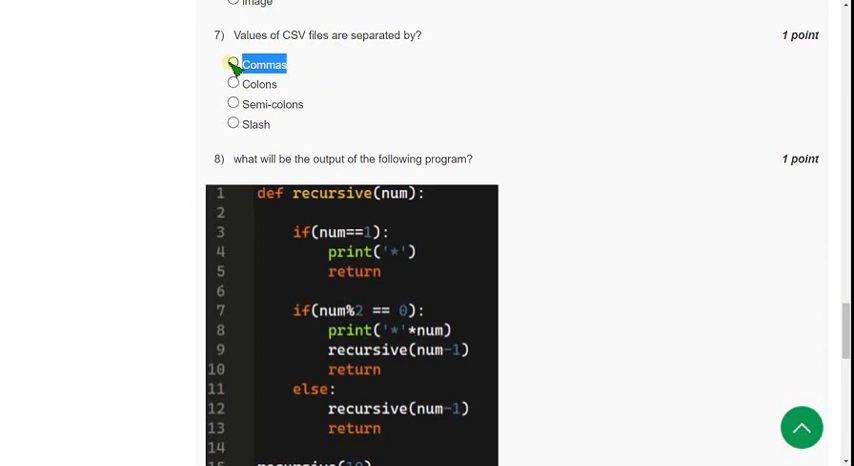
left_click(233, 64)
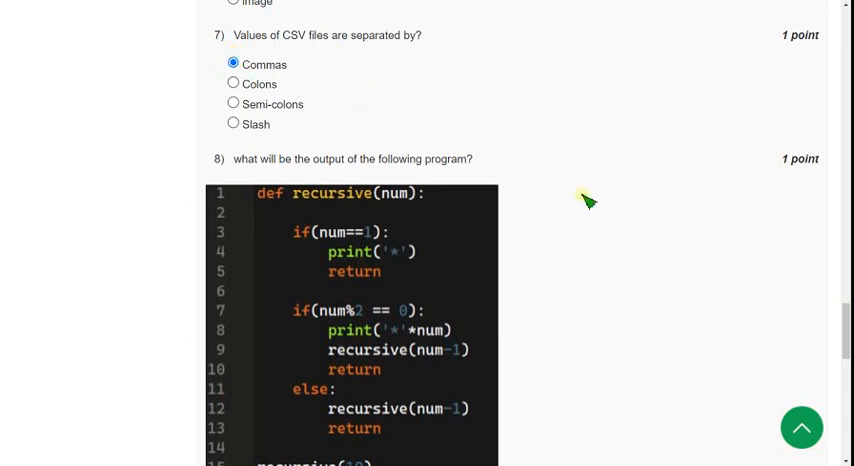
scroll("down", 3)
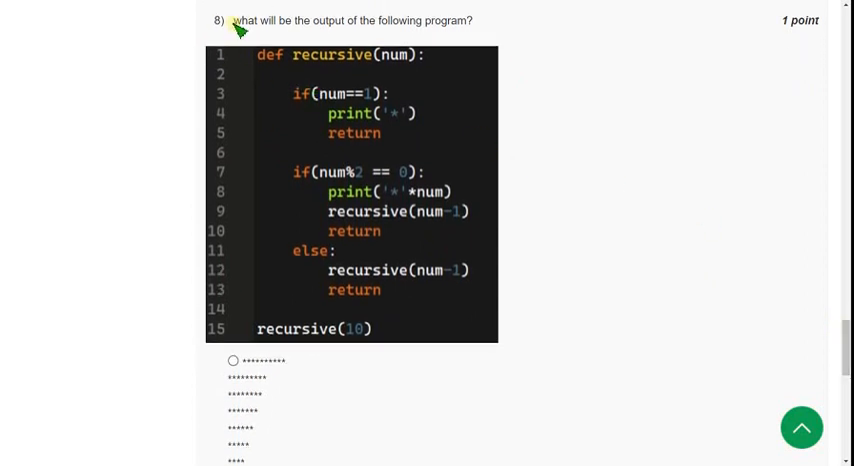
double_click(244, 20)
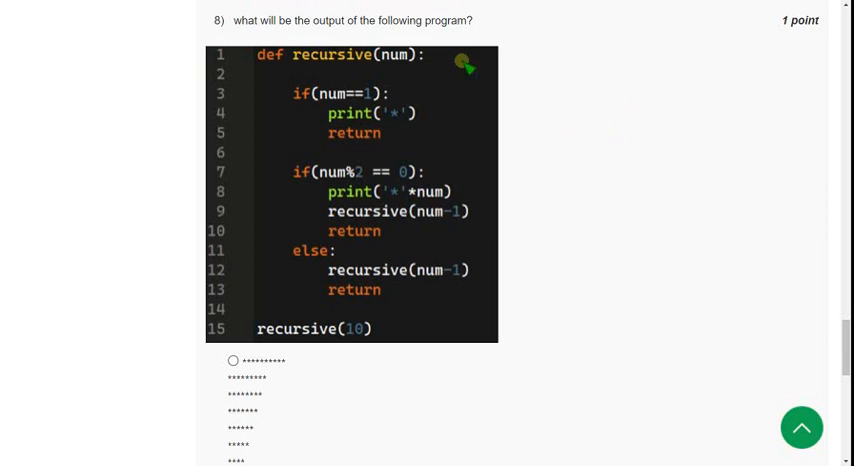
left_click_drag(470, 55, 485, 305)
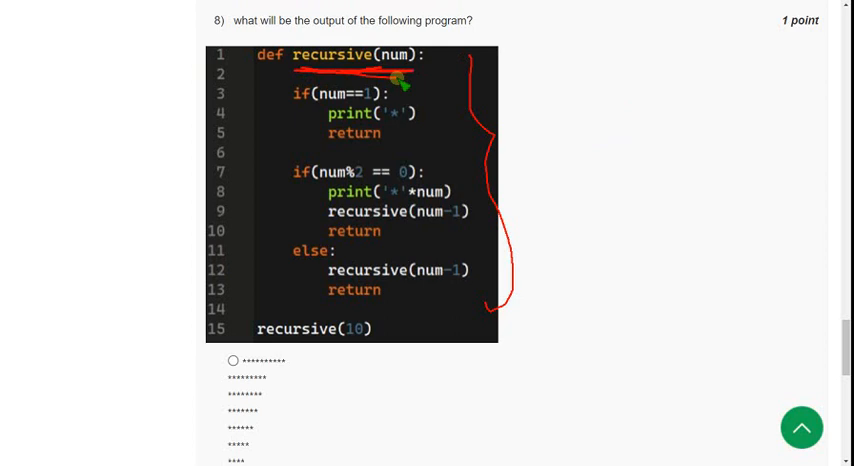
mouse_move(260, 312)
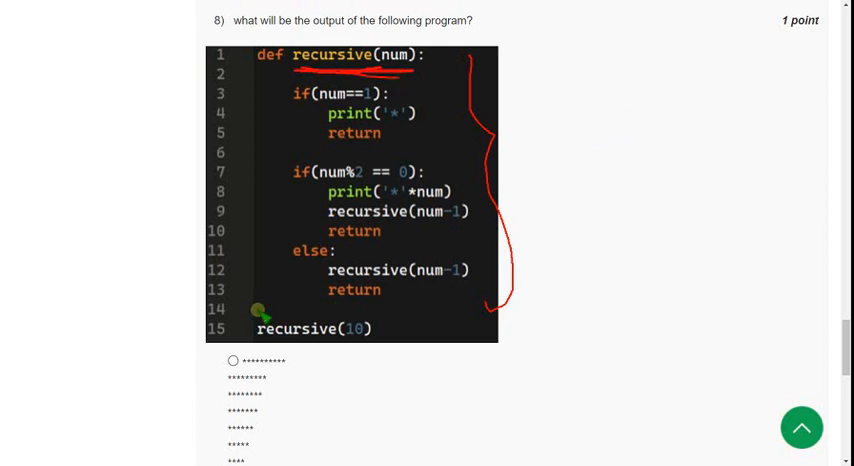
left_click_drag(260, 318, 378, 340)
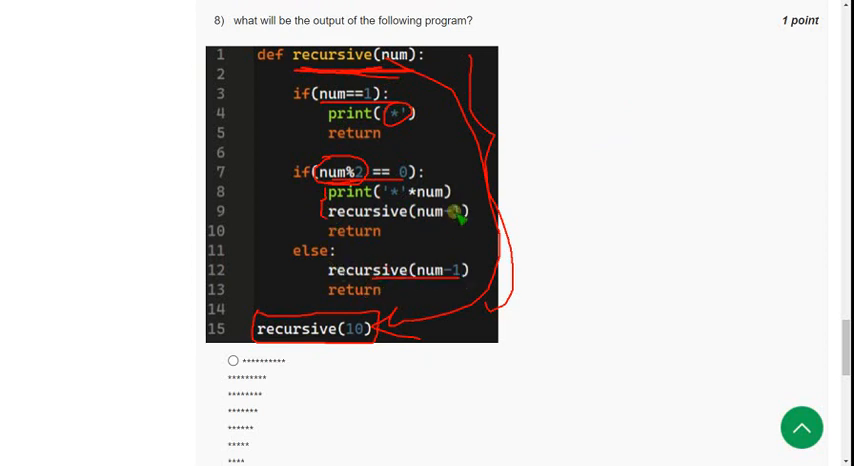
mouse_move(340, 327)
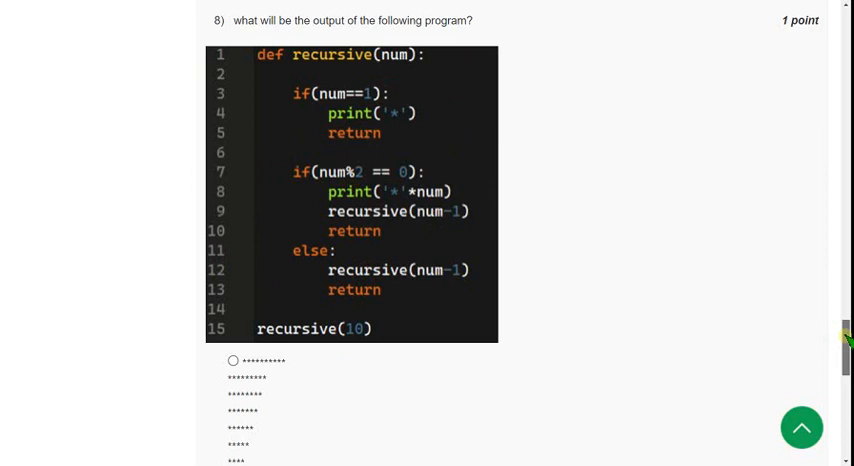
Select the last star-pattern option (10, 8, 6, 4, 2, 1 stars) for question 8
scroll("down", 3)
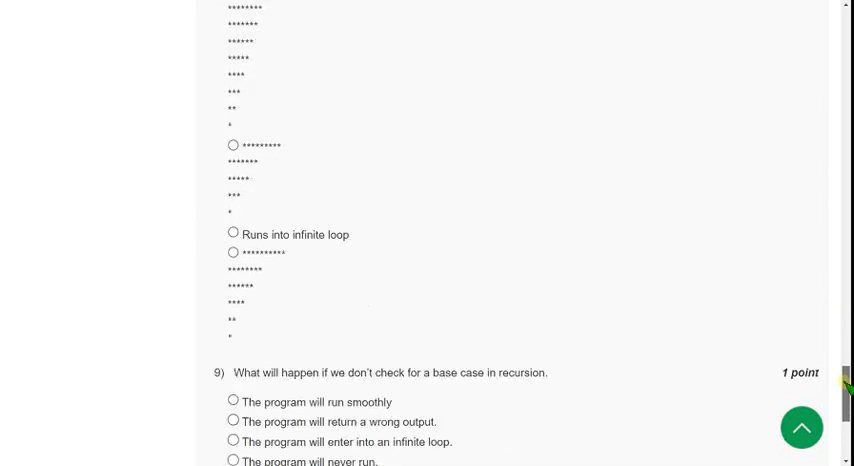
scroll("down", 3)
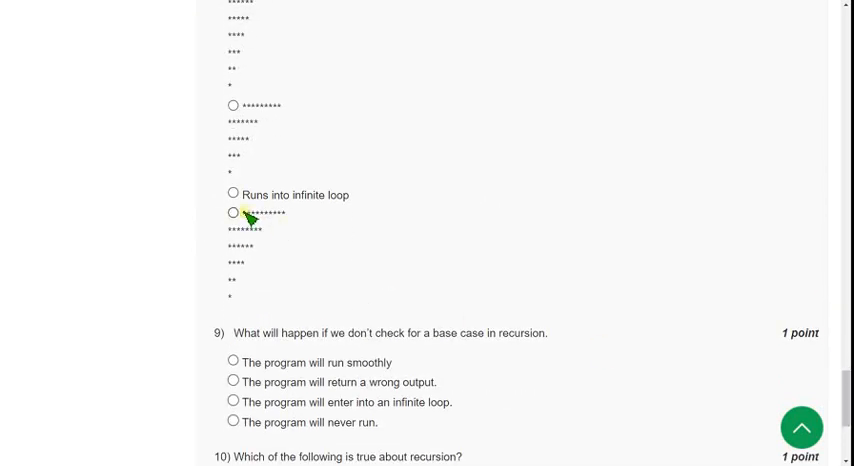
left_click_drag(265, 213, 235, 295)
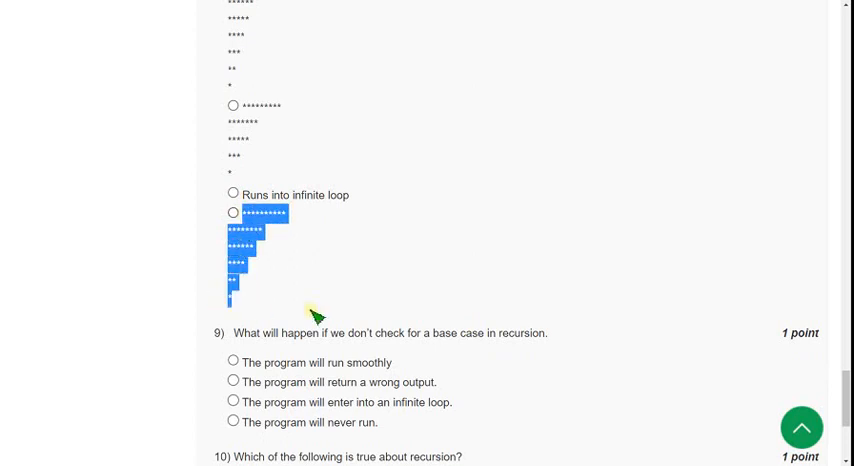
left_click(233, 213)
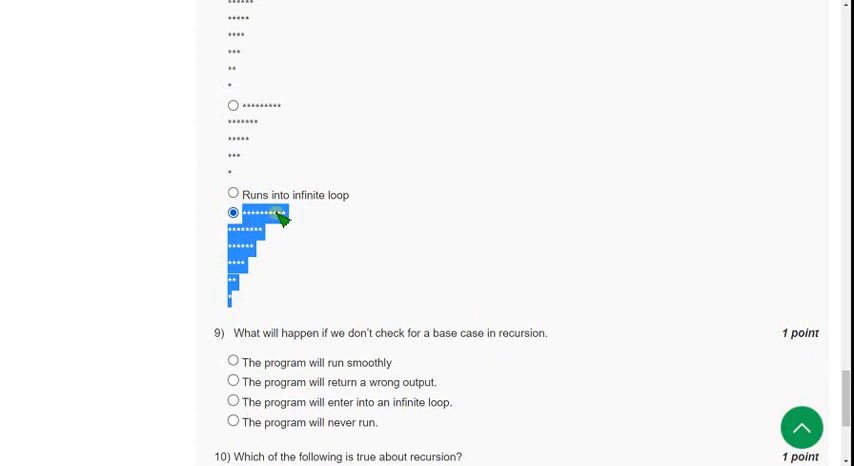
mouse_move(245, 267)
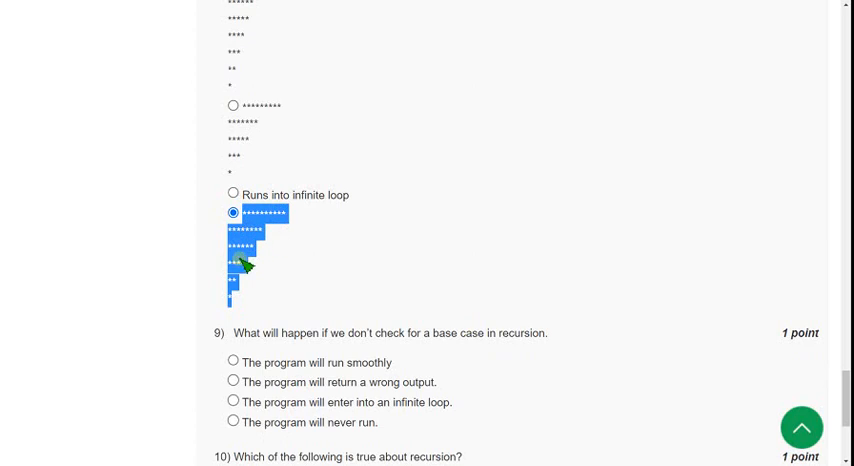
mouse_move(245, 196)
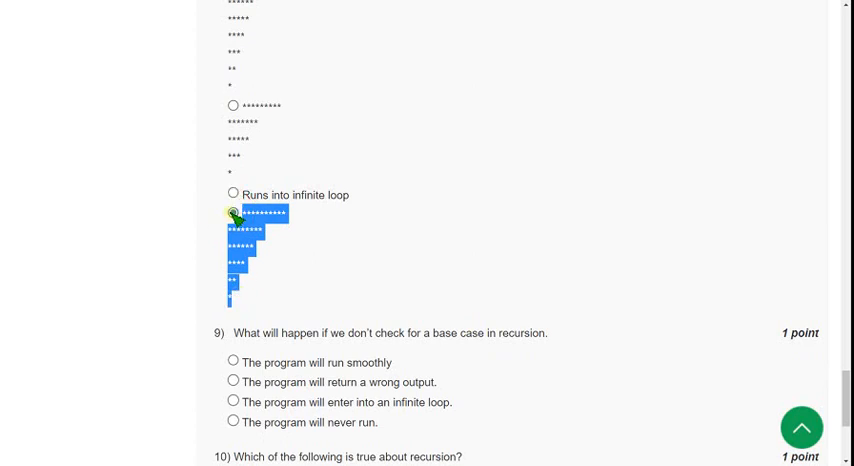
left_click(233, 212)
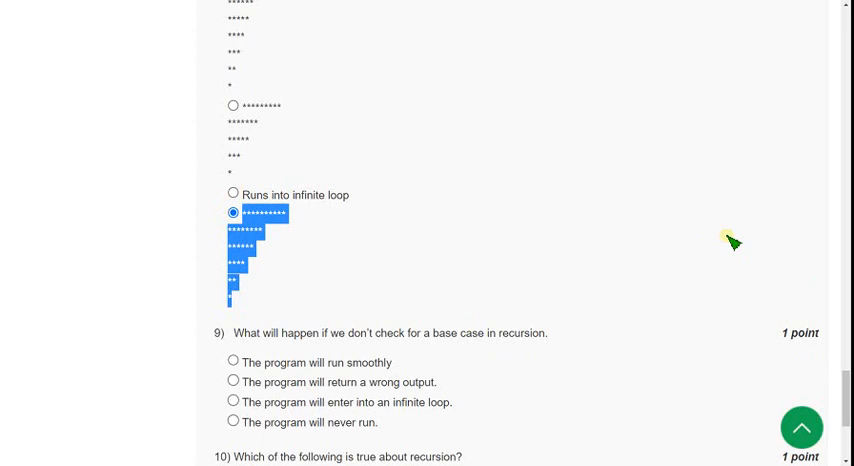
scroll("down", 3)
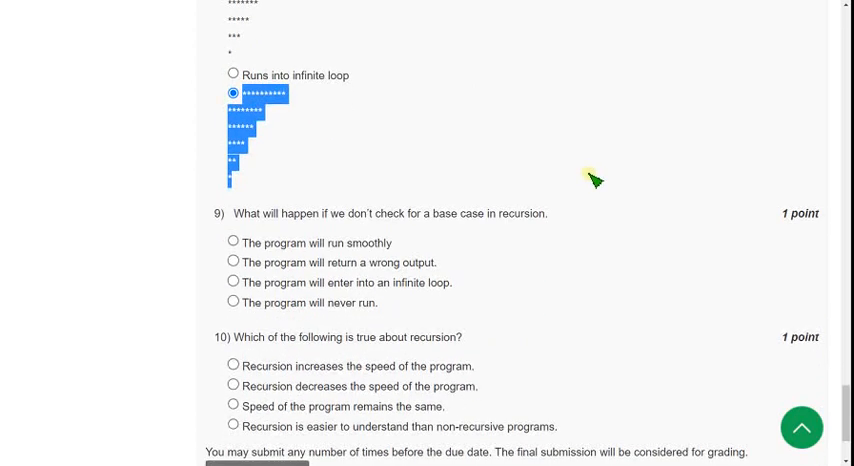
Select 'The program will enter into an infinite loop' for question 9
scroll("down", 3)
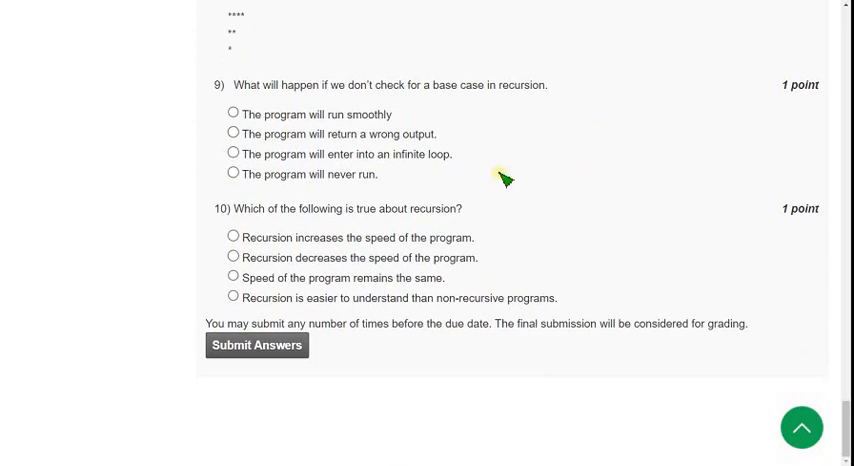
mouse_move(403, 174)
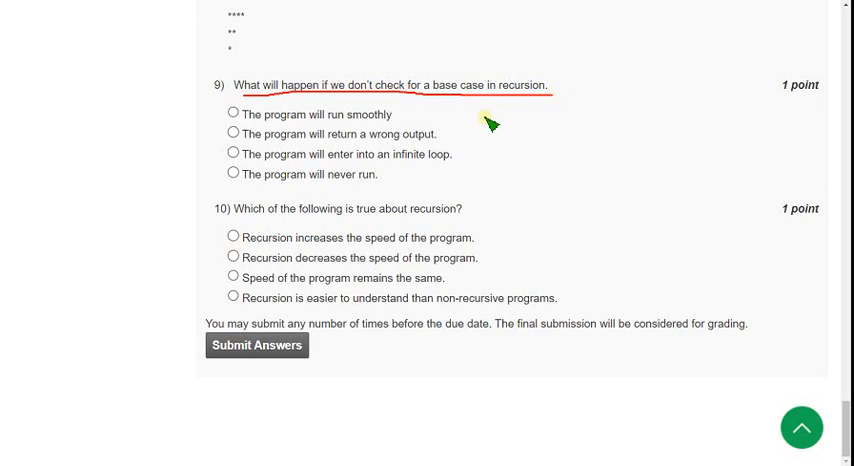
mouse_move(253, 155)
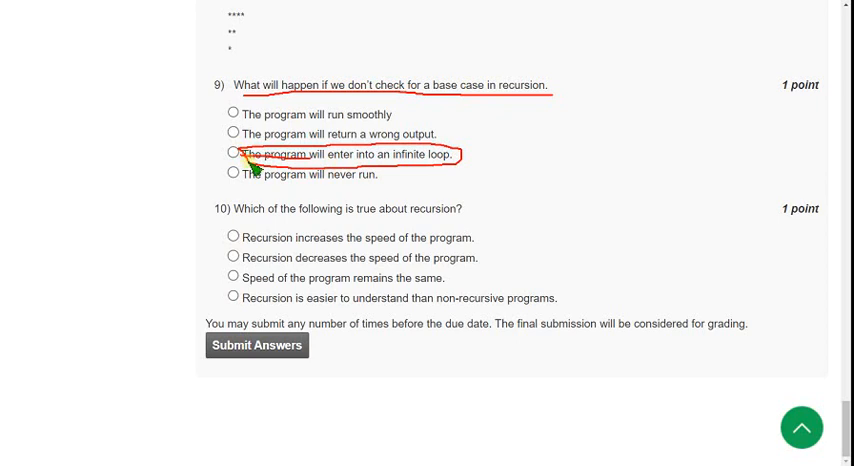
mouse_move(385, 173)
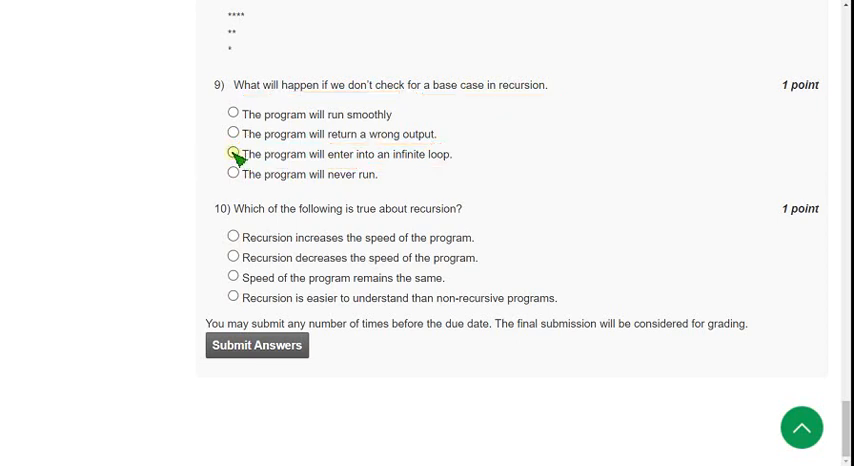
left_click(233, 154)
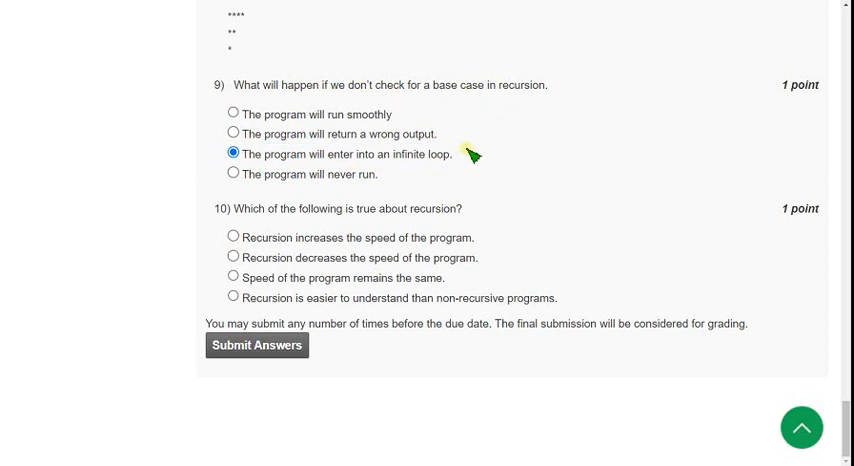
mouse_move(510, 192)
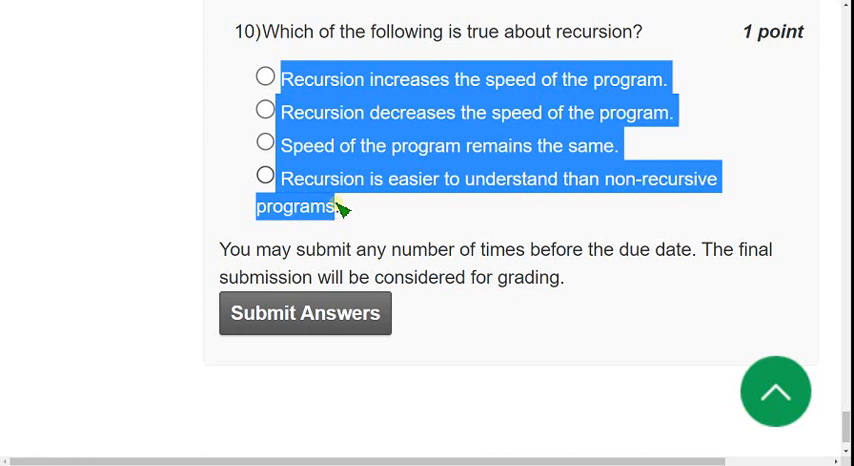
mouse_move(232, 112)
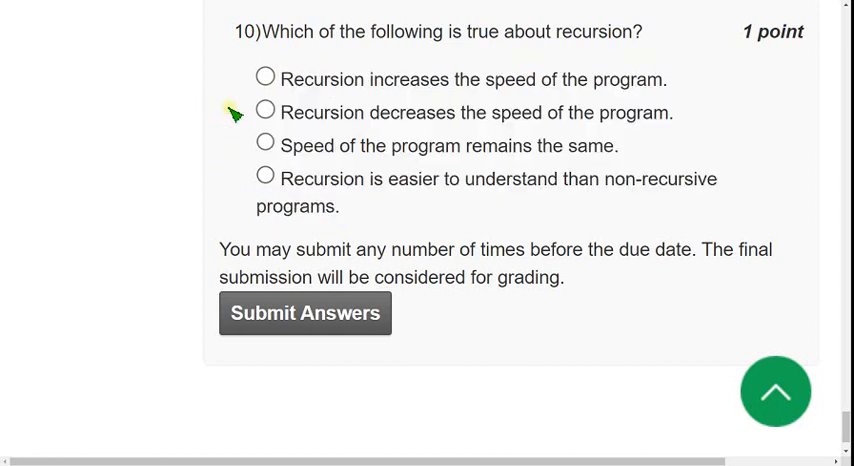
Select 'Recursion decreases the speed of the program' for question 10
double_click(322, 112)
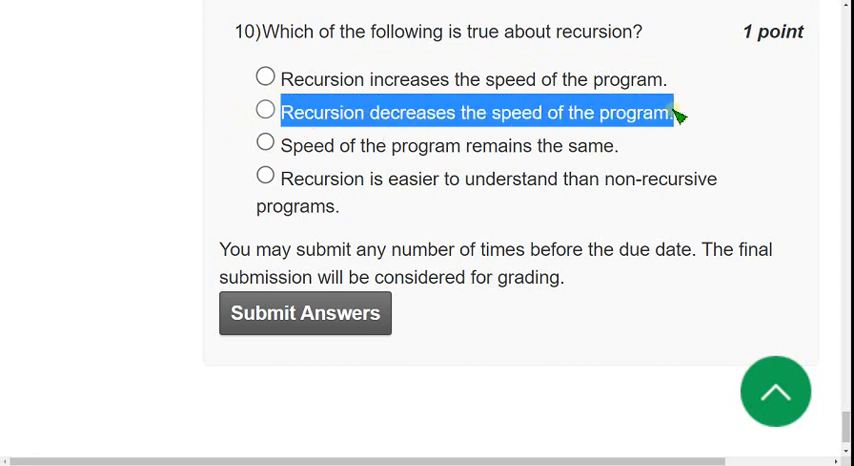
mouse_move(465, 140)
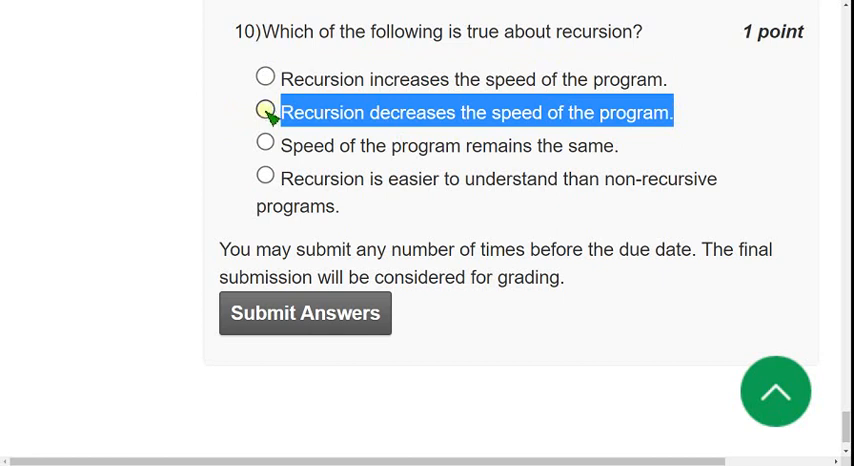
left_click(265, 111)
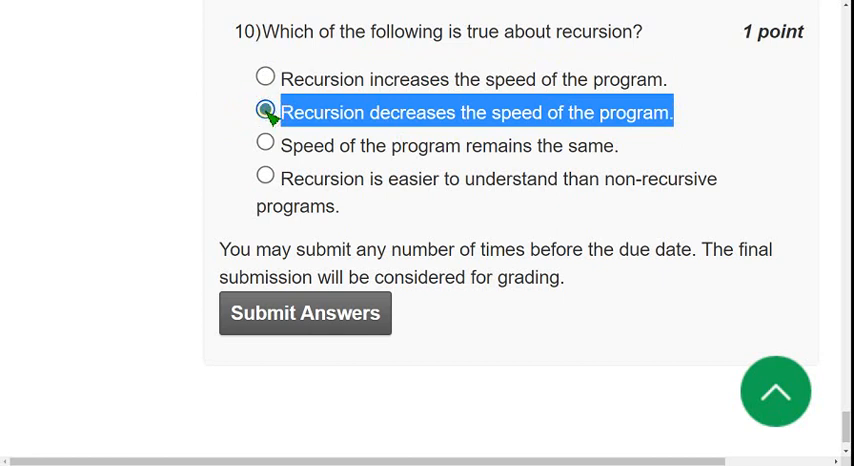